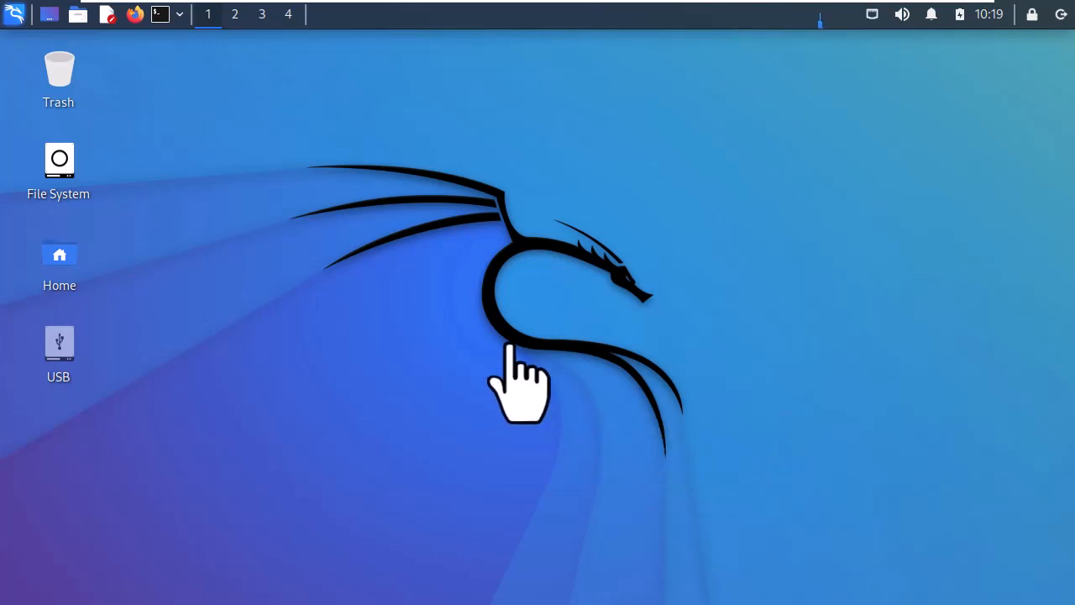
pyautogui.moveTo(491, 323)
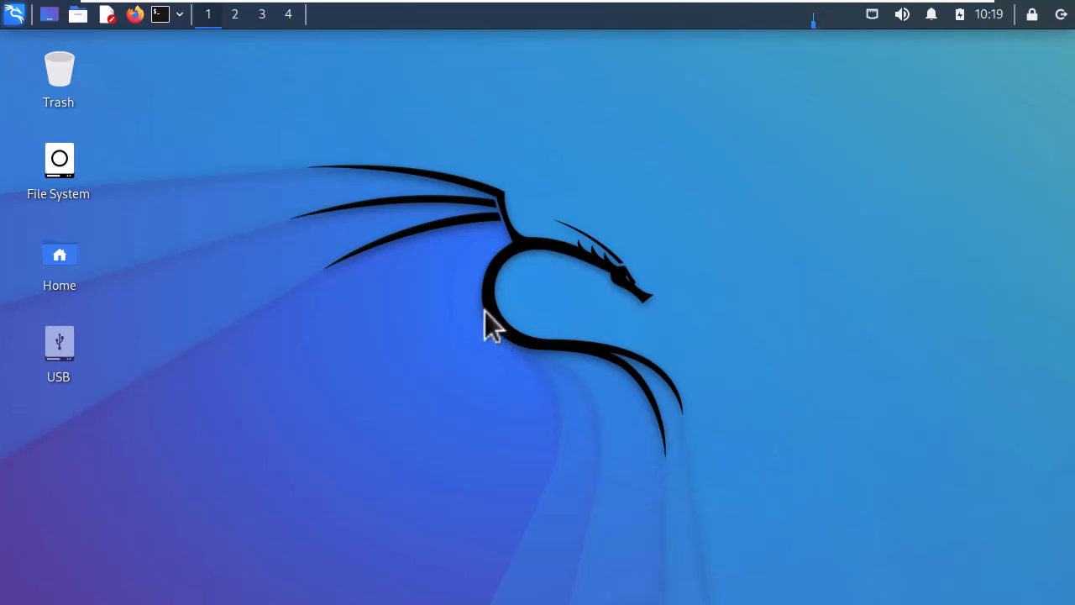
pyautogui.moveTo(501, 345)
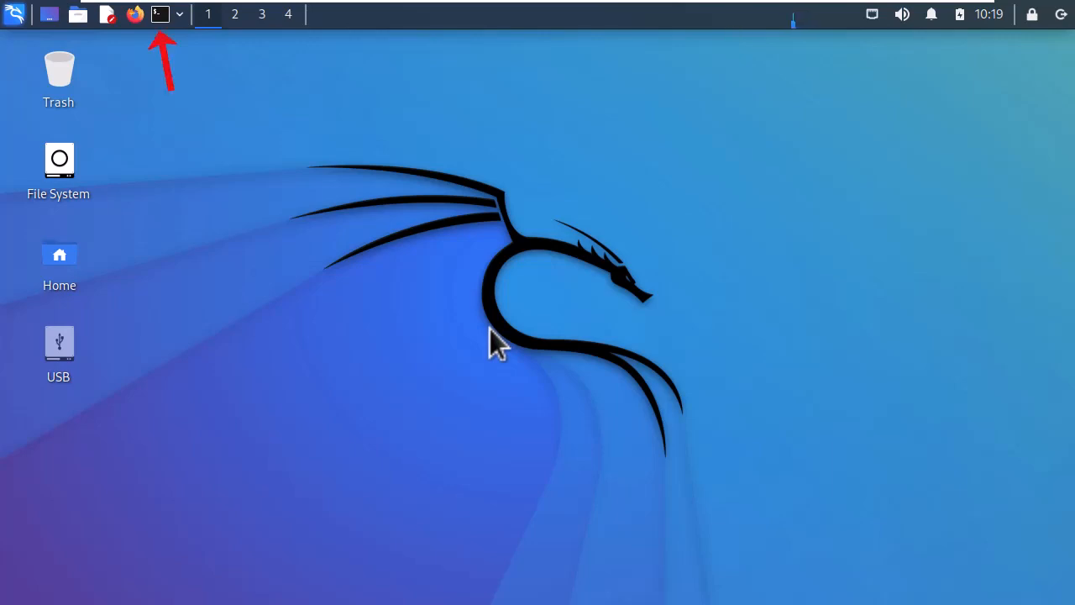
# Launch a new QTerminal window with Ctrl+Alt+T.
pyautogui.press('ctrl+alt+t')
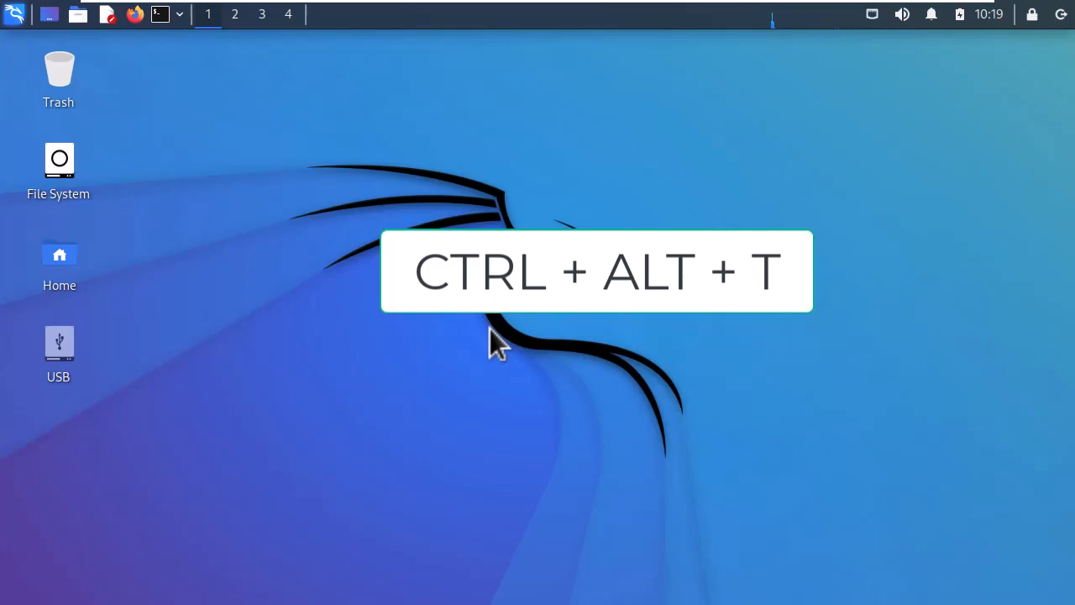
pyautogui.press('ctrl+alt+t')
pyautogui.write('su root')
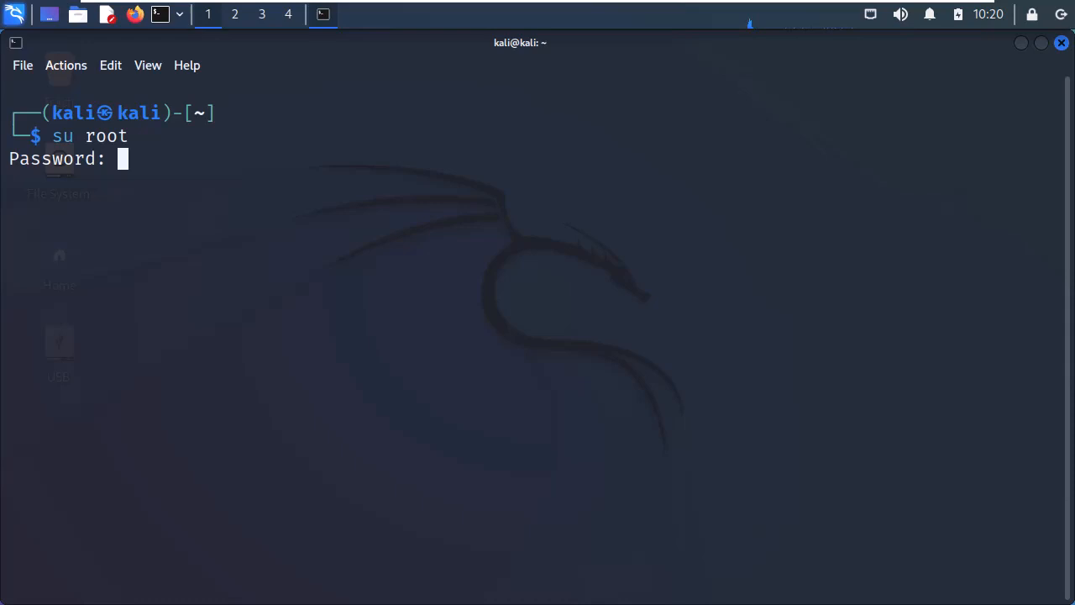
# Switch to root with su, move to root's home via cd .. and cd ~, confirm with pwd.
pyautogui.press('Return')
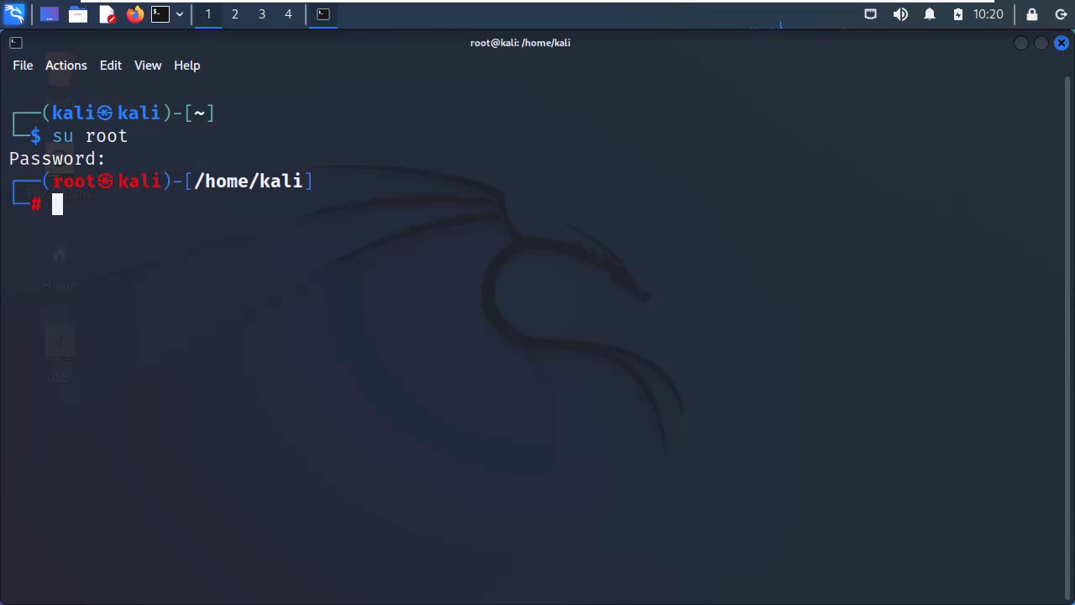
pyautogui.write('cd ..')
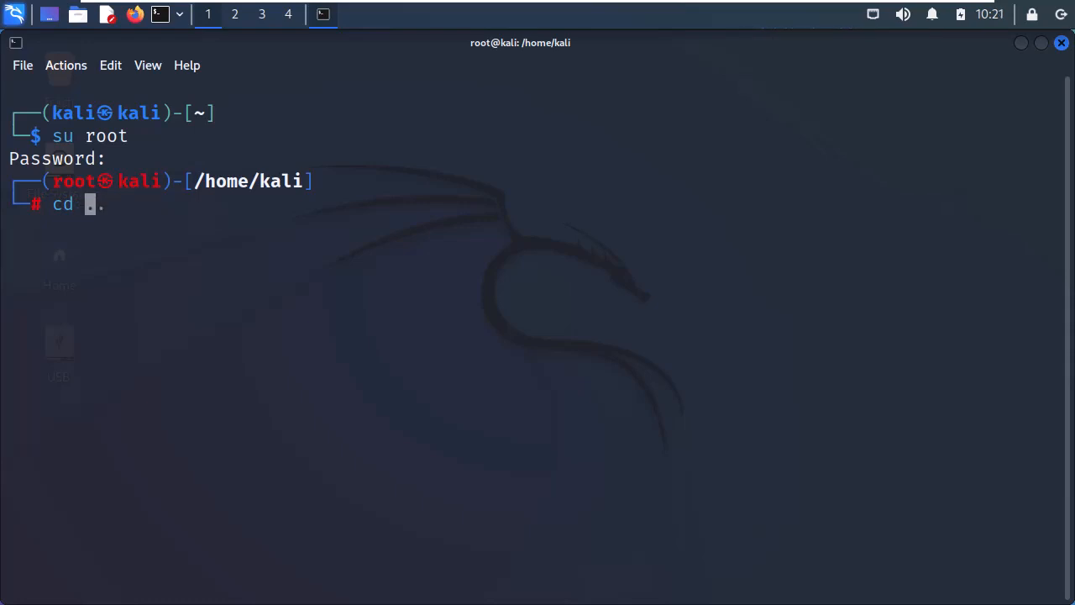
pyautogui.write('~')
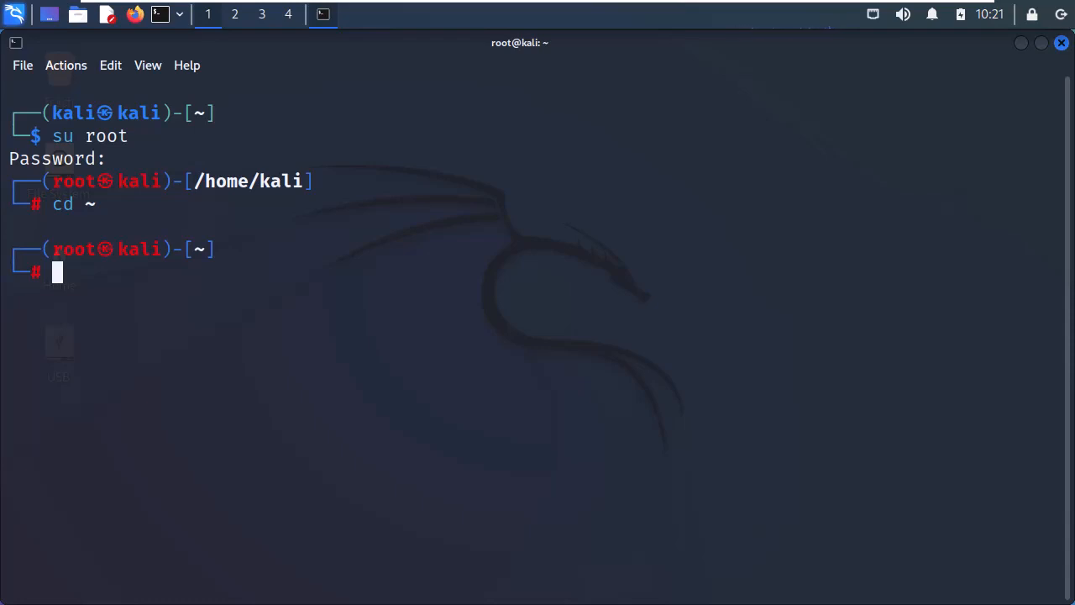
pyautogui.write('pwd')
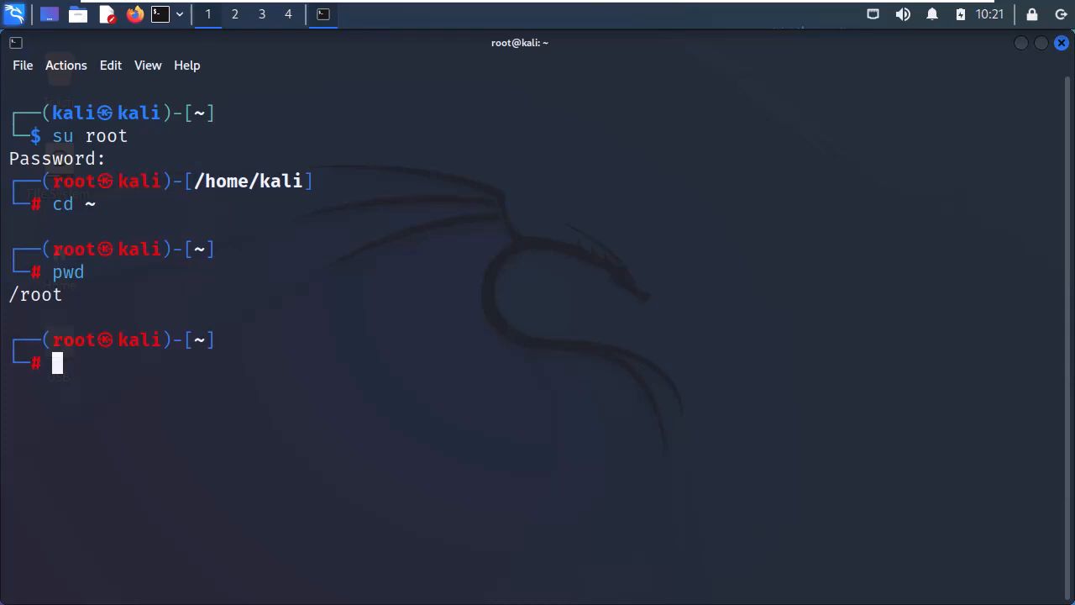
# List /root contents with ls, showing printout.sh, test1.txt and test.txt.
pyautogui.write('ls')
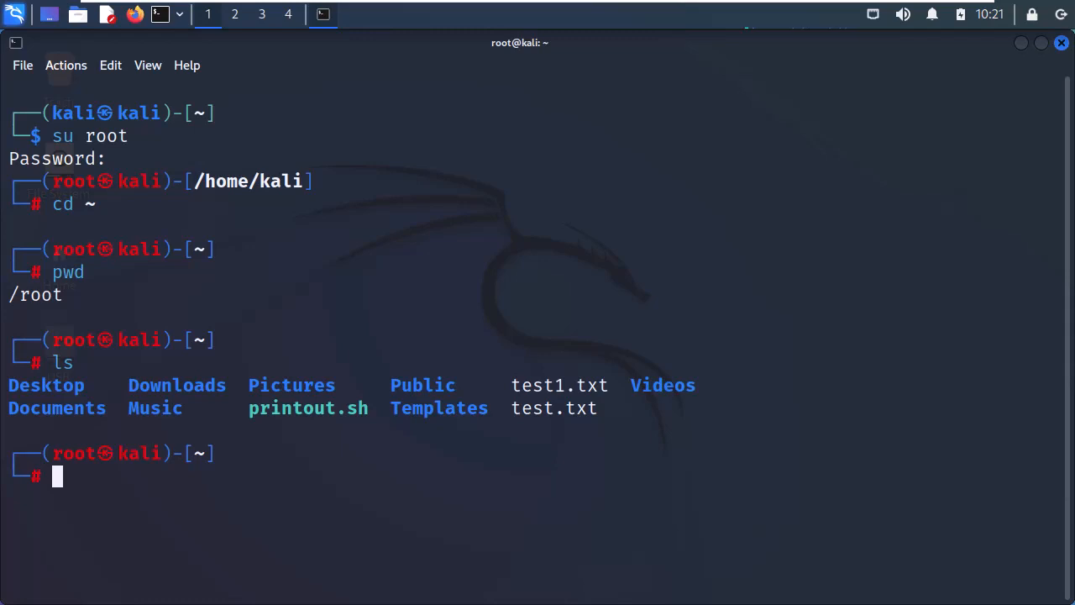
# Run ./printout.sh to print Hey Hacker, then cat the test file to show its content.
pyautogui.write('./printout.sh')
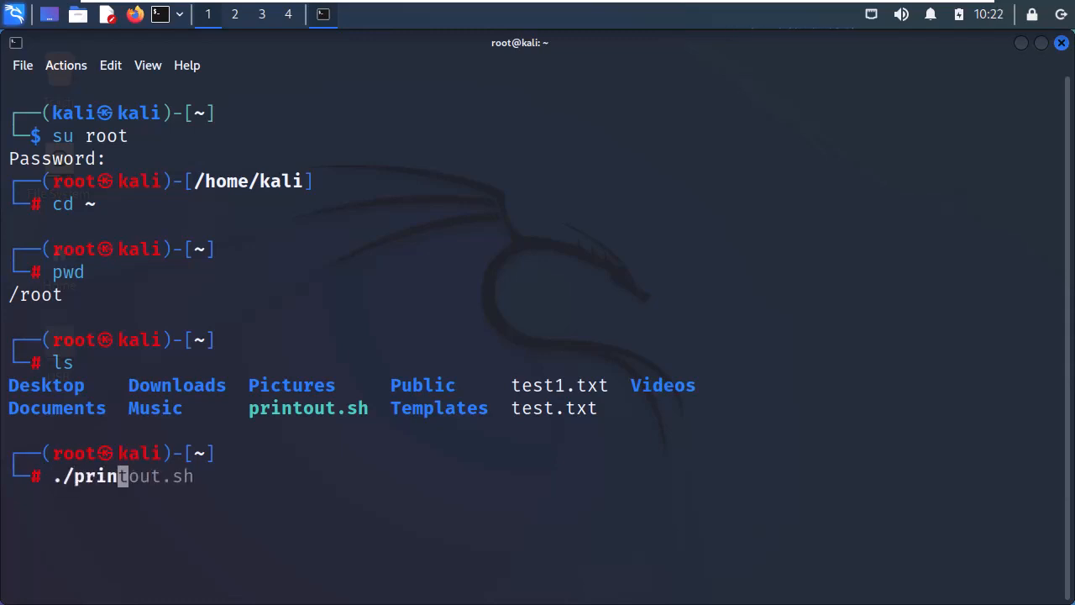
pyautogui.press('Tab')
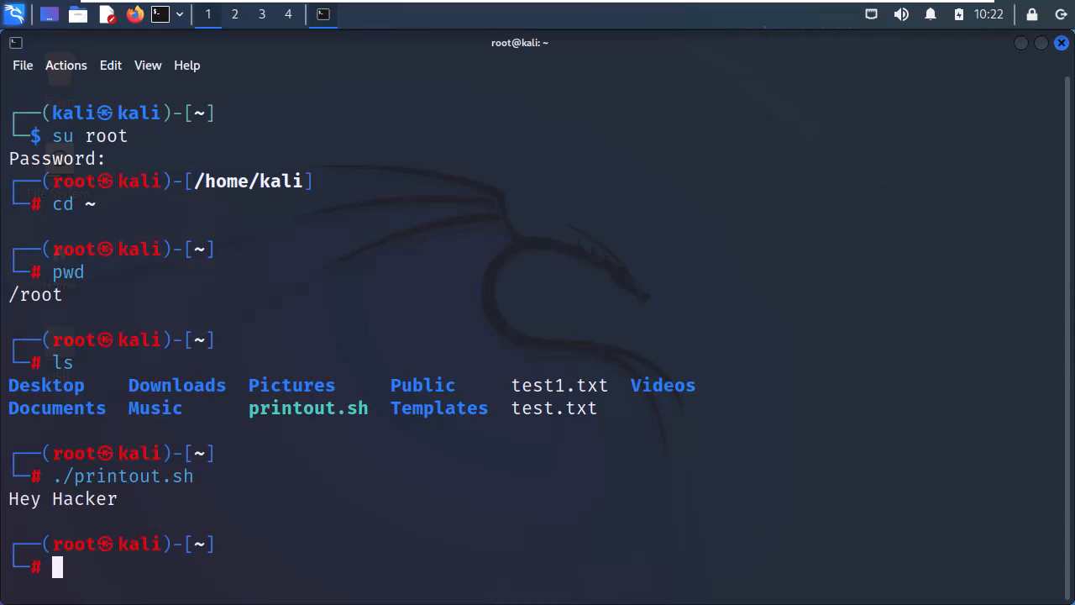
pyautogui.write('cat test1.txt')
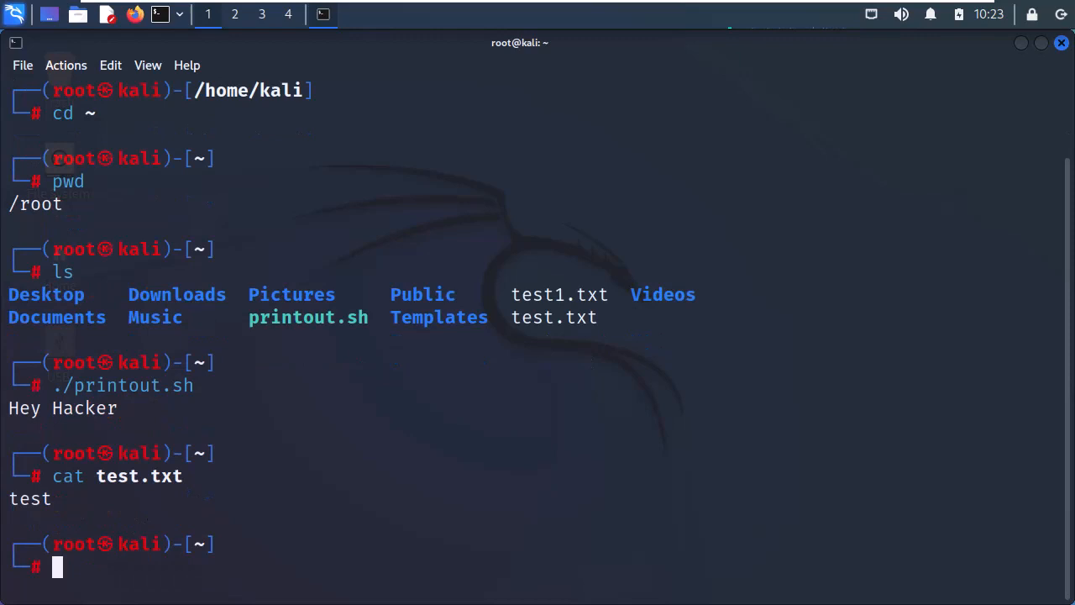
pyautogui.write('clear')
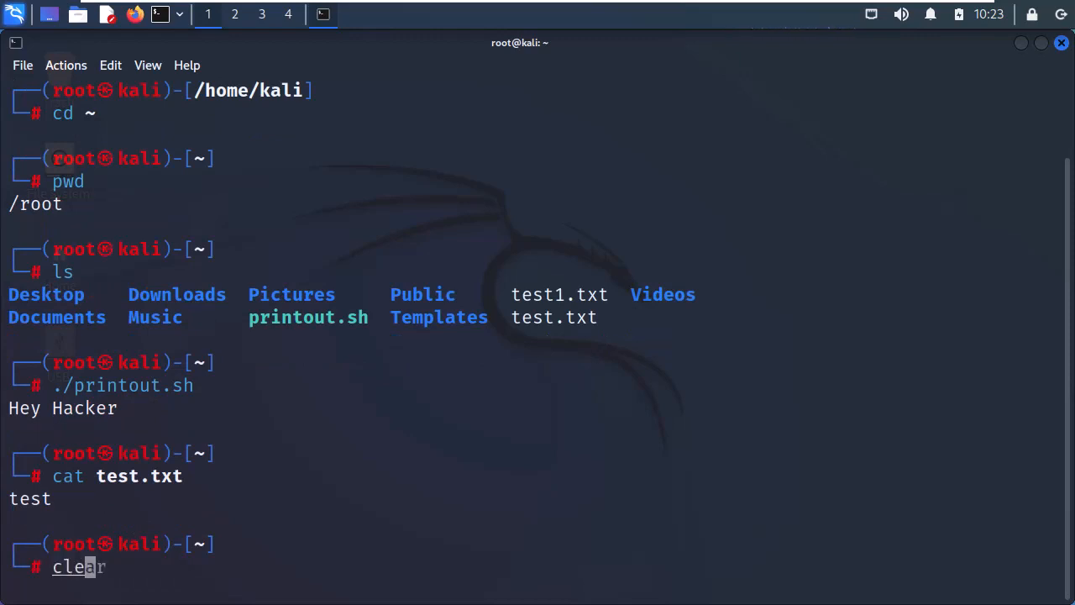
# Clear the terminal screen, leaving a fresh root prompt.
pyautogui.press('ctrl+l')
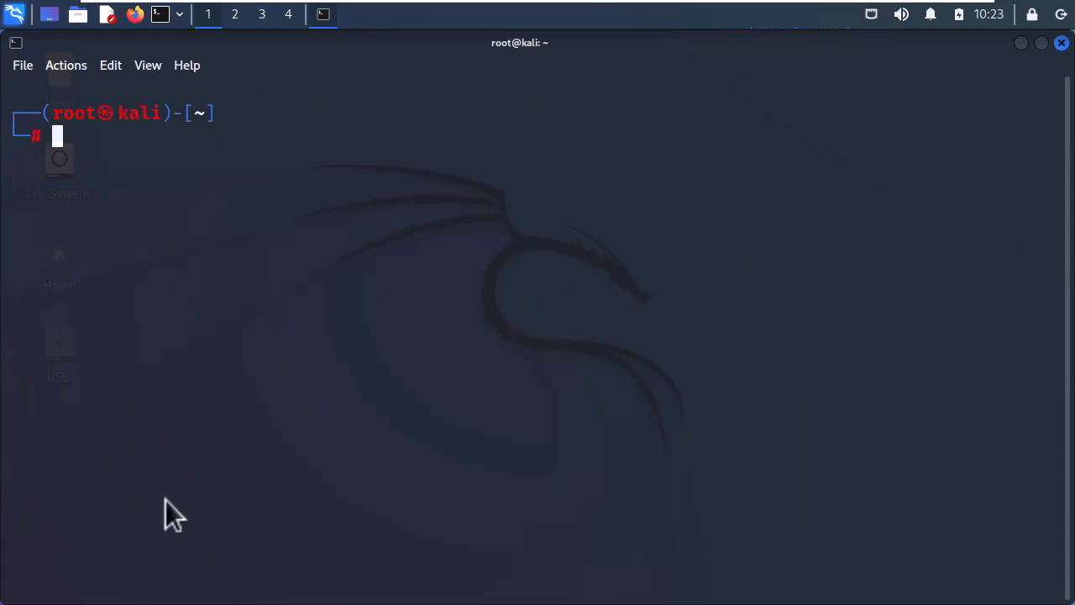
pyautogui.moveTo(165, 467)
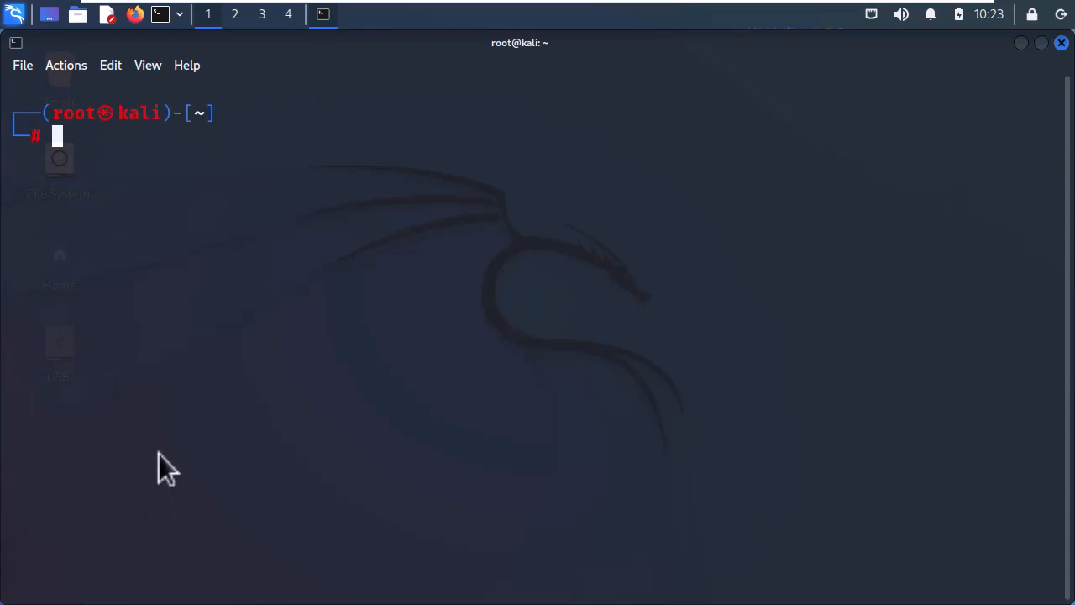
pyautogui.moveTo(30, 76)
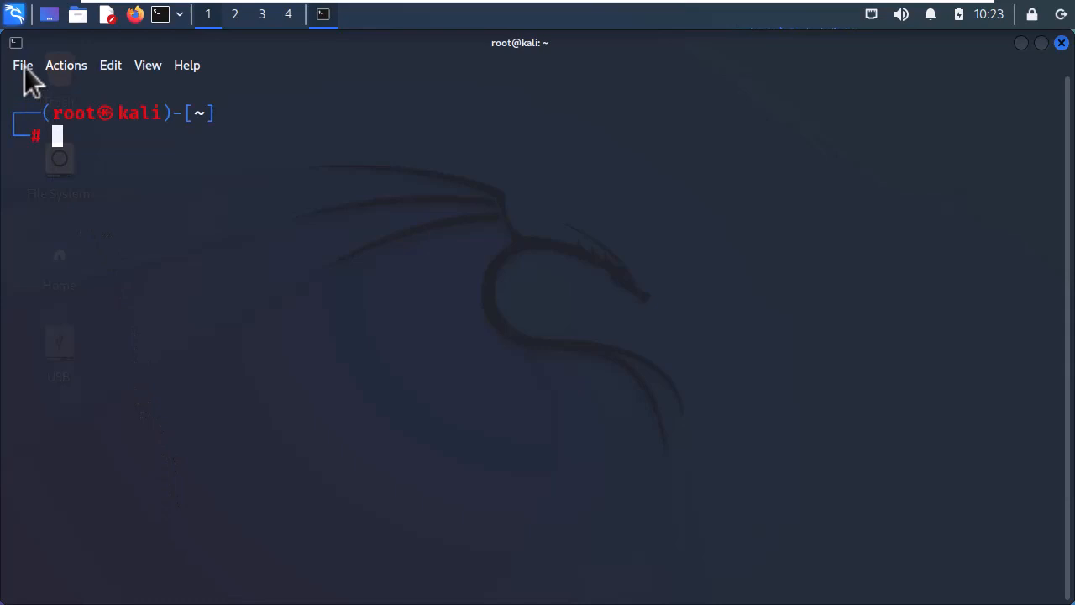
pyautogui.click(24, 64)
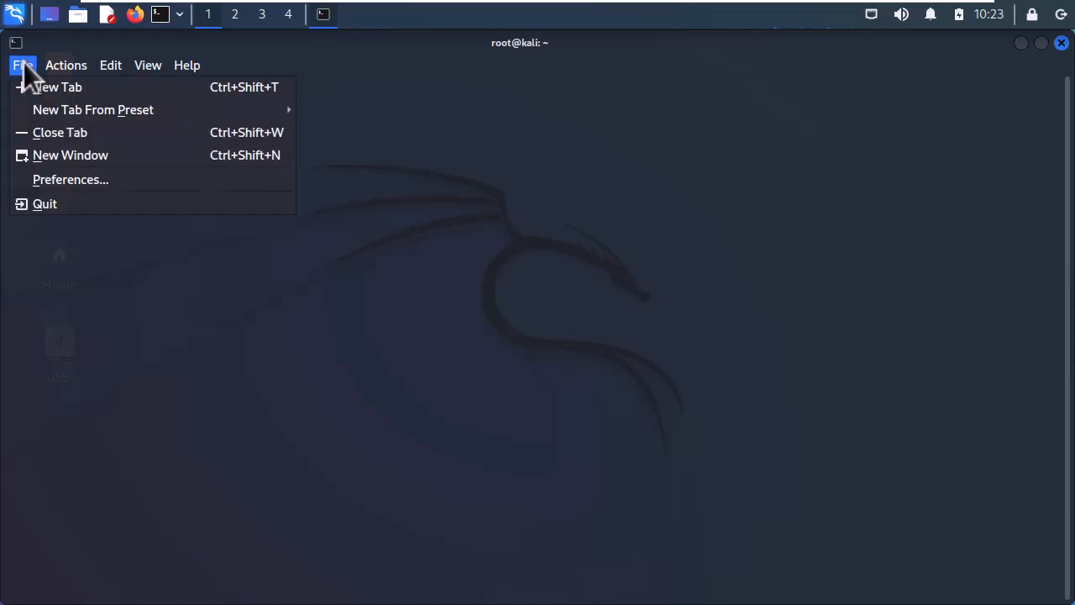
pyautogui.click(71, 178)
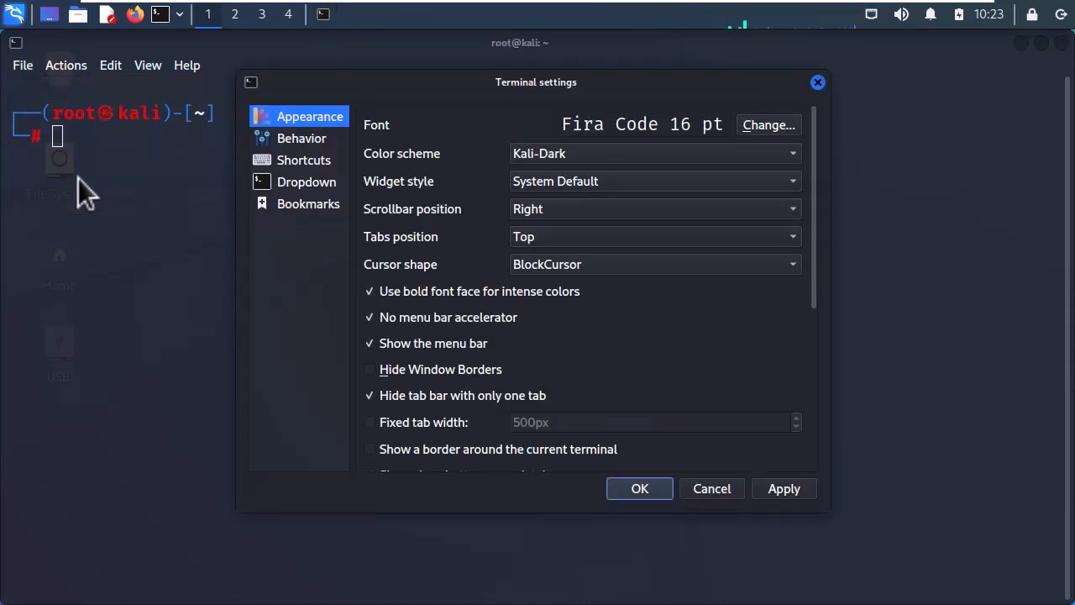
pyautogui.moveTo(283, 177)
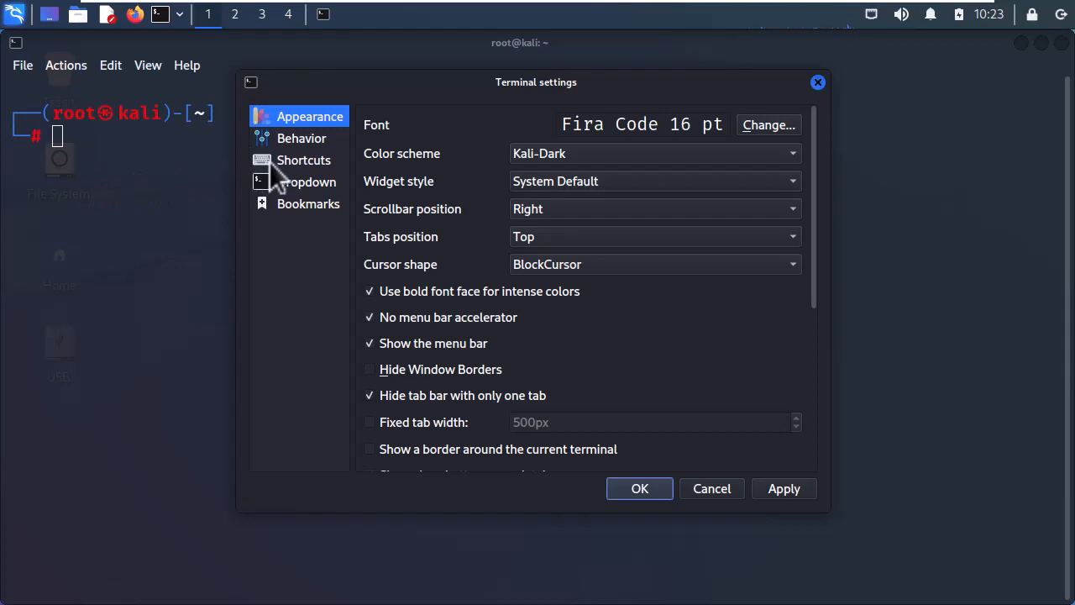
pyautogui.click(303, 160)
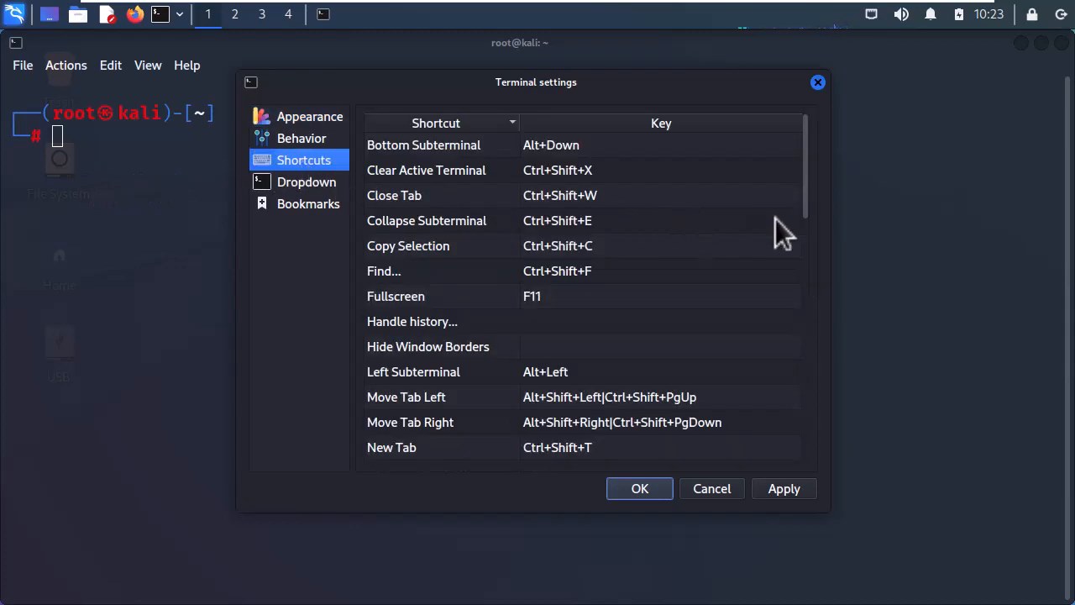
pyautogui.scroll(-3)
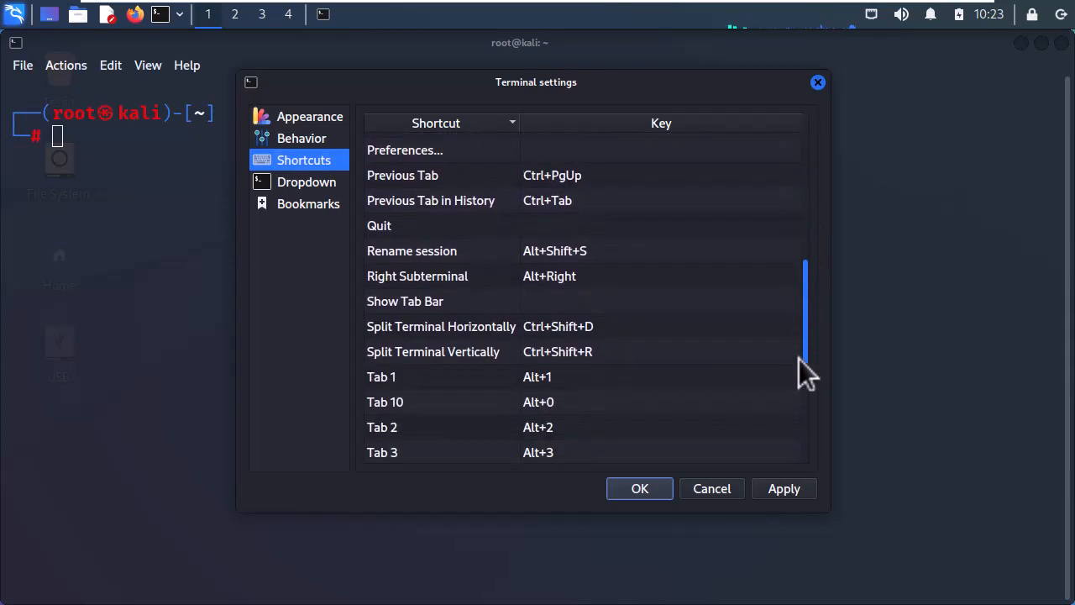
pyautogui.scroll(-3)
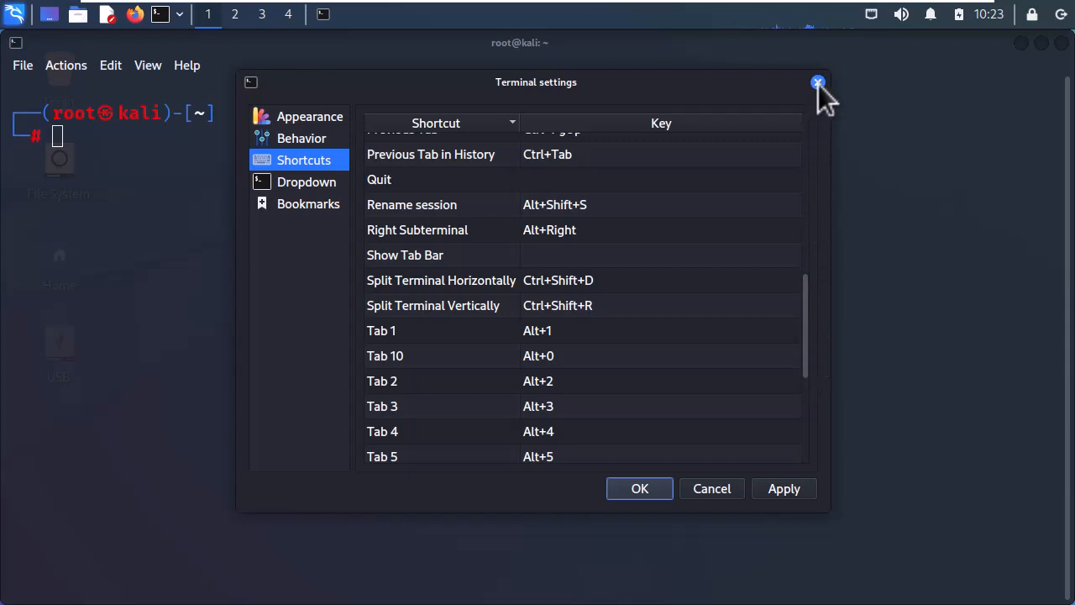
pyautogui.click(817, 81)
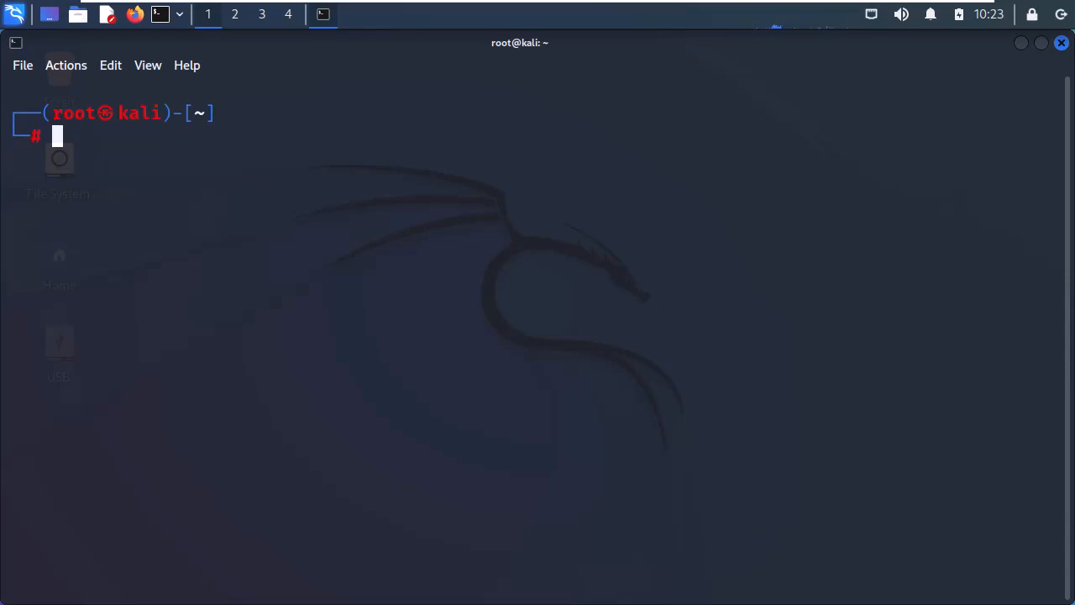
# Clear the screen and show cat --help with its usage, options and examples.
pyautogui.write('clear')
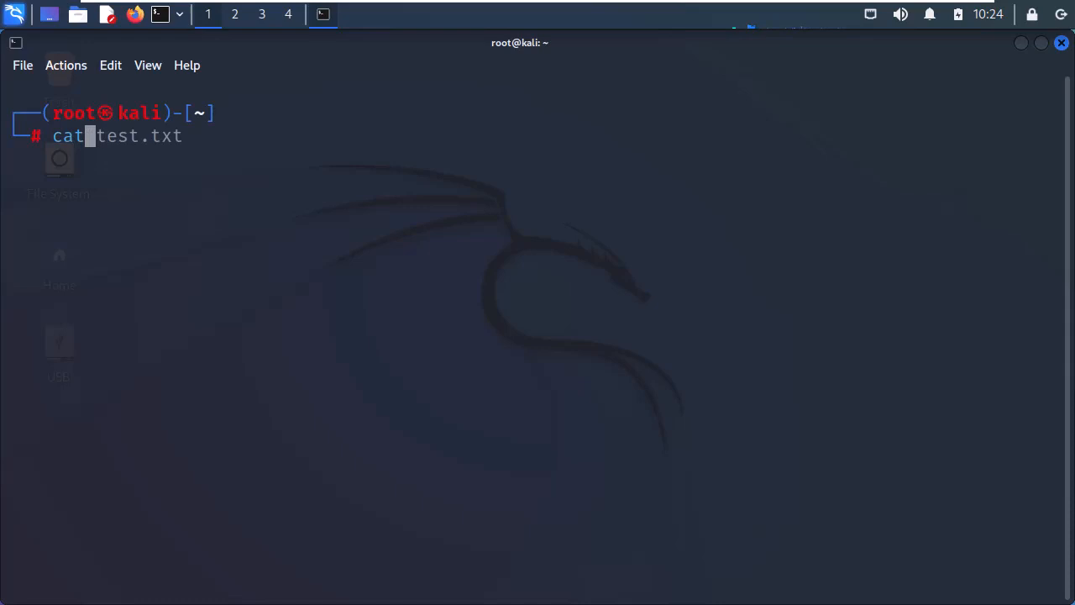
pyautogui.write('--')
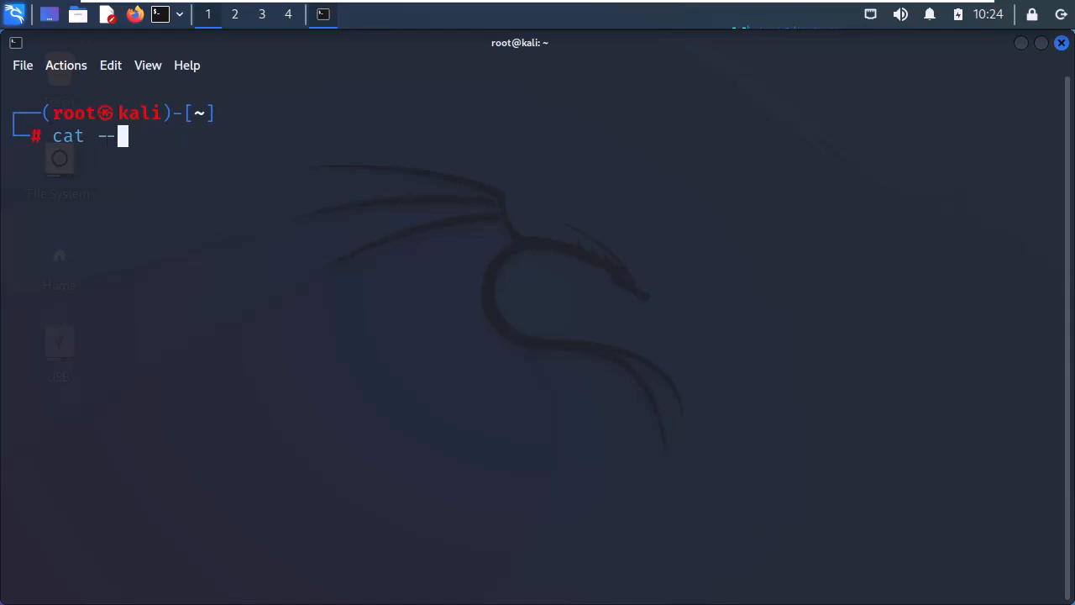
pyautogui.write('he')
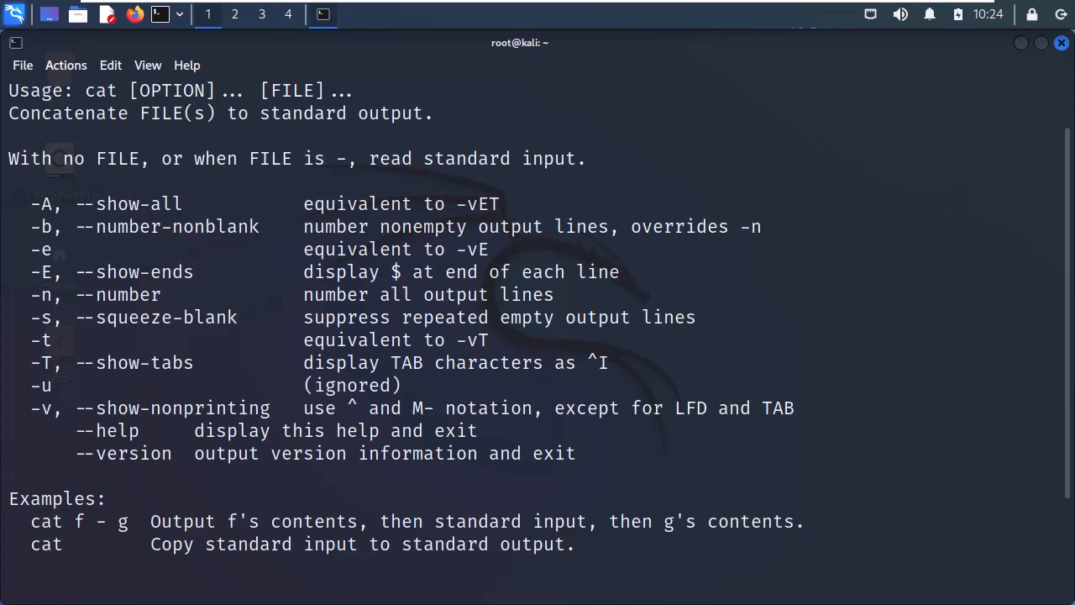
# View the man cat page, scroll through its options, and quit with q.
pyautogui.write('clear')
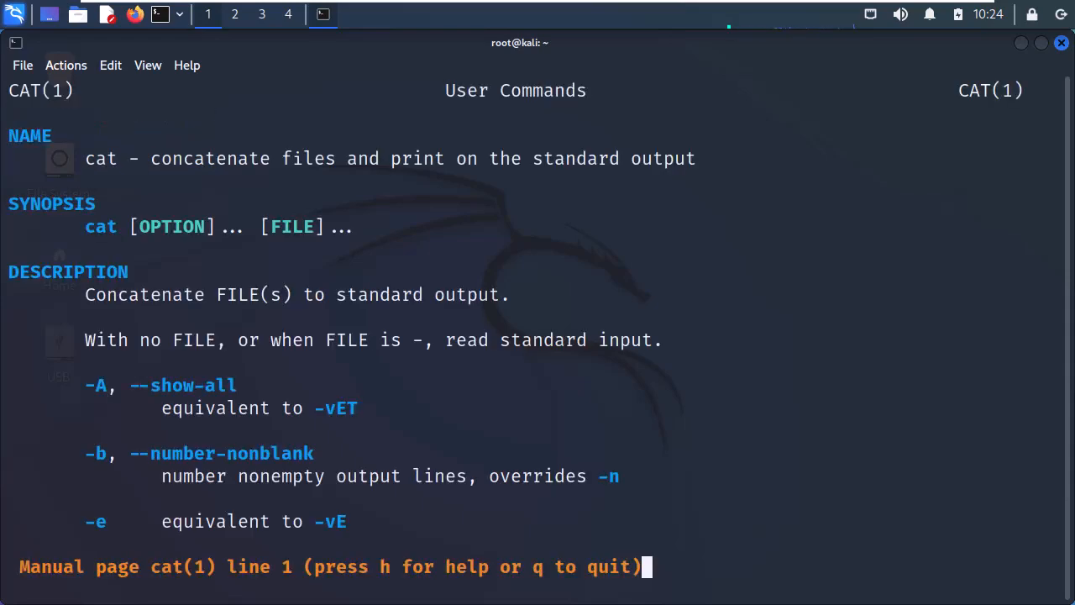
pyautogui.scroll(-3)
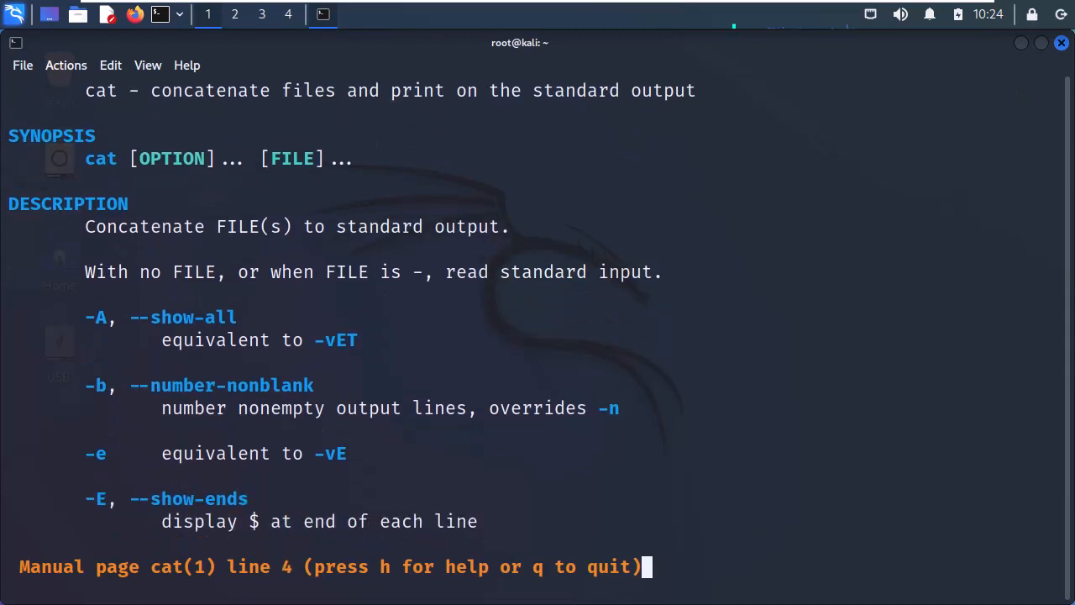
pyautogui.scroll(-3)
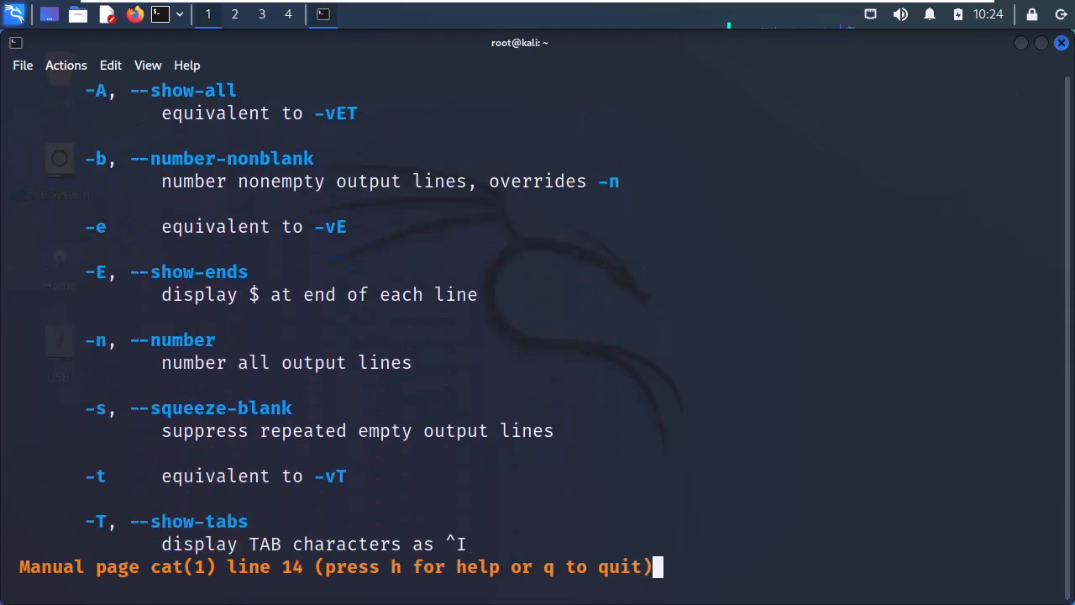
pyautogui.scroll(-3)
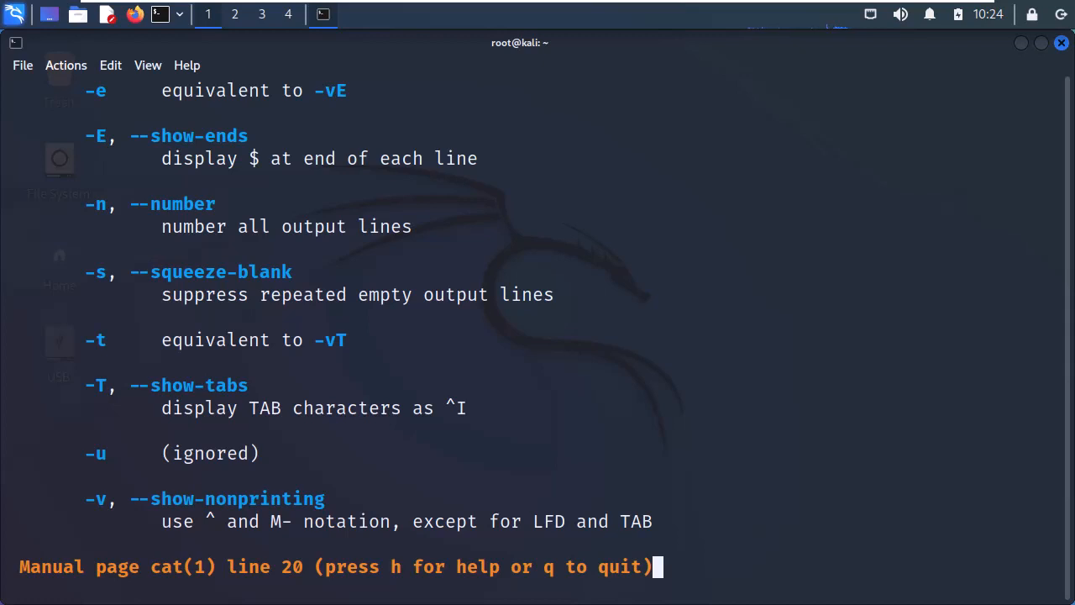
pyautogui.press('q')
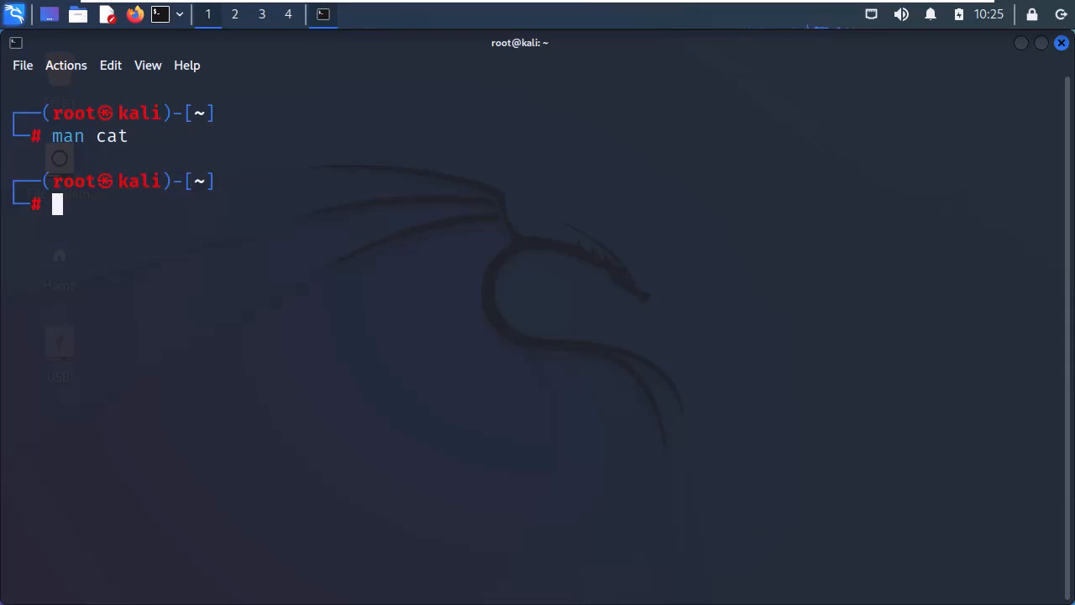
pyautogui.write('reboot')
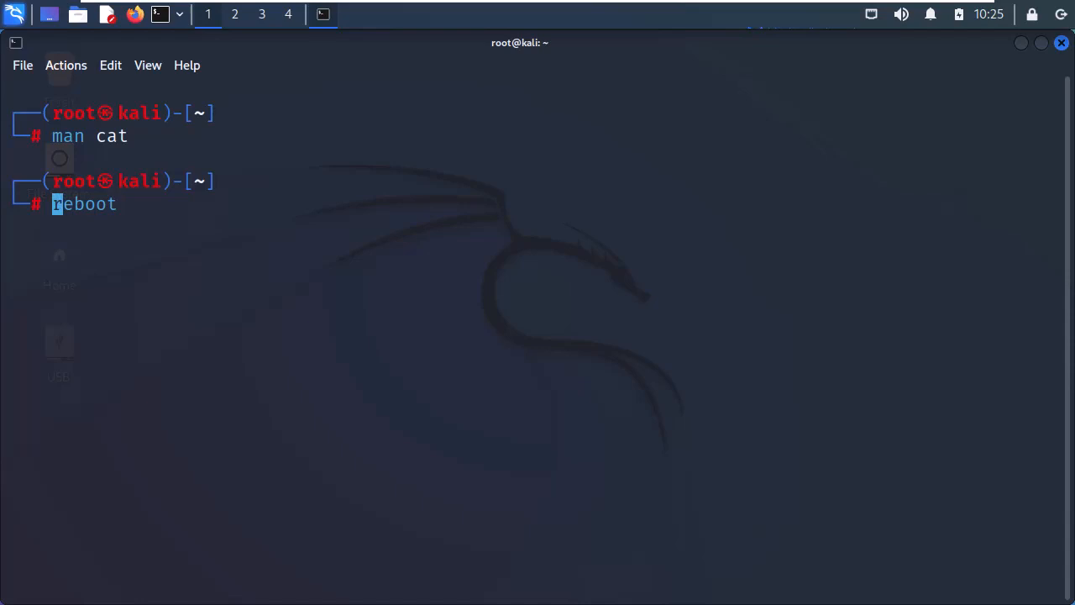
pyautogui.write('sudo')
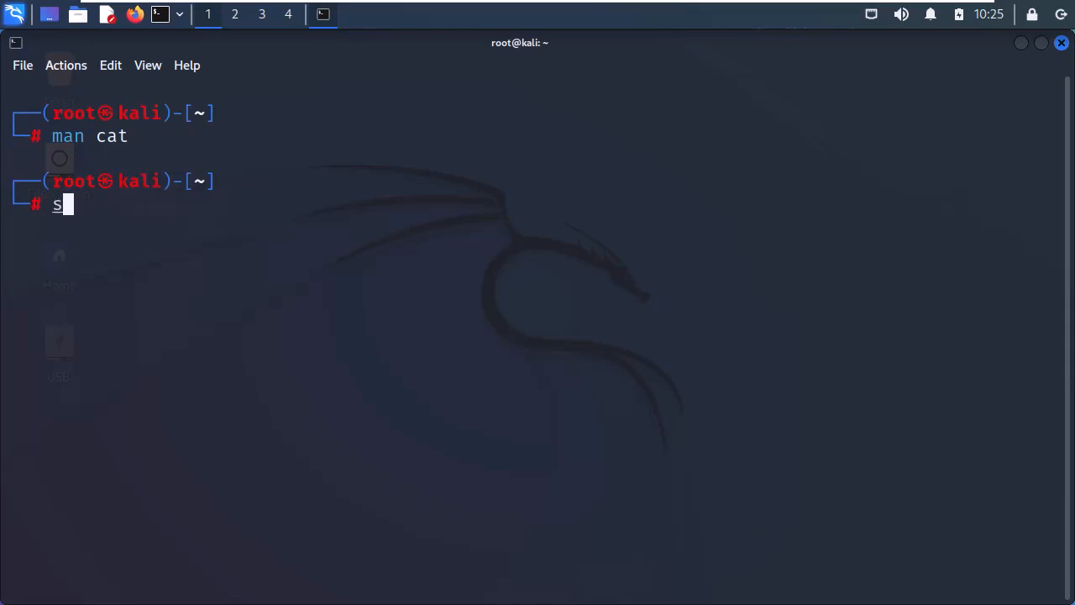
pyautogui.write('hutdo')
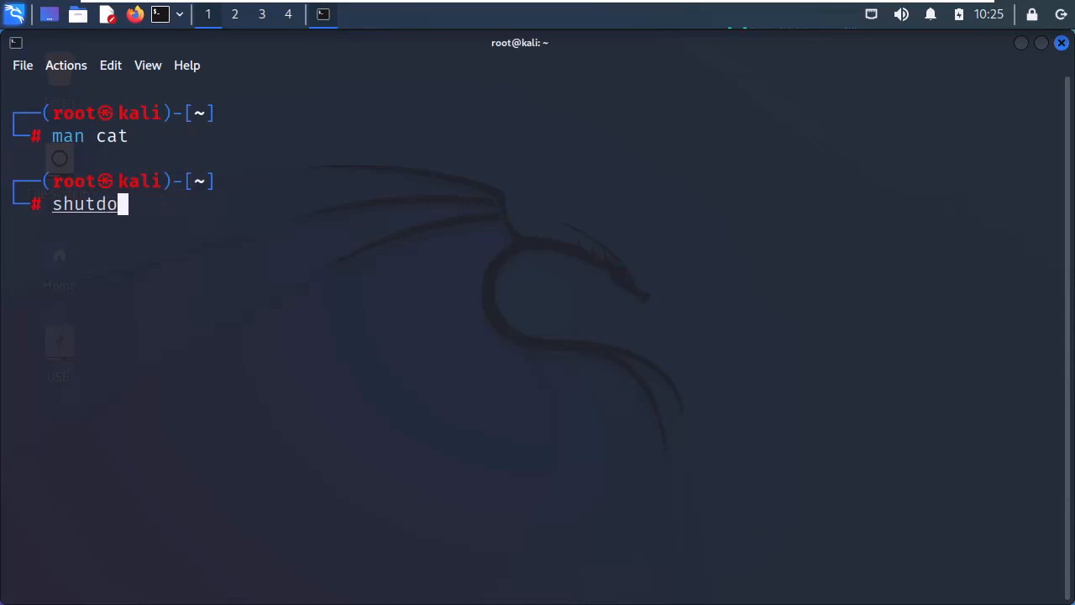
pyautogui.write('wn')
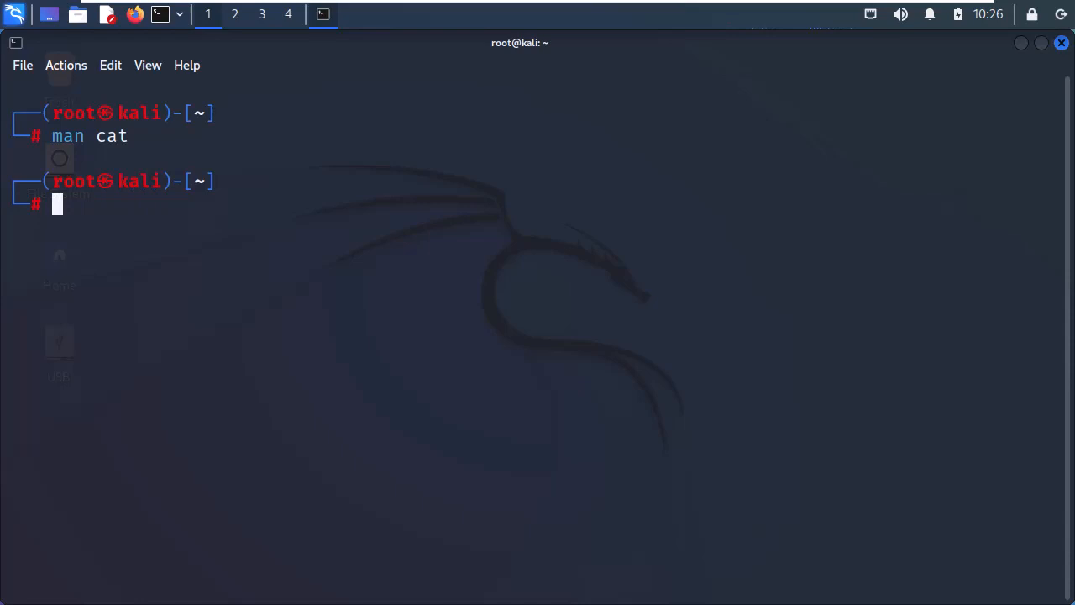
# Redirect ls output into ls_contents.txt, start a cat < command, and clear the screen.
pyautogui.write('ls >')
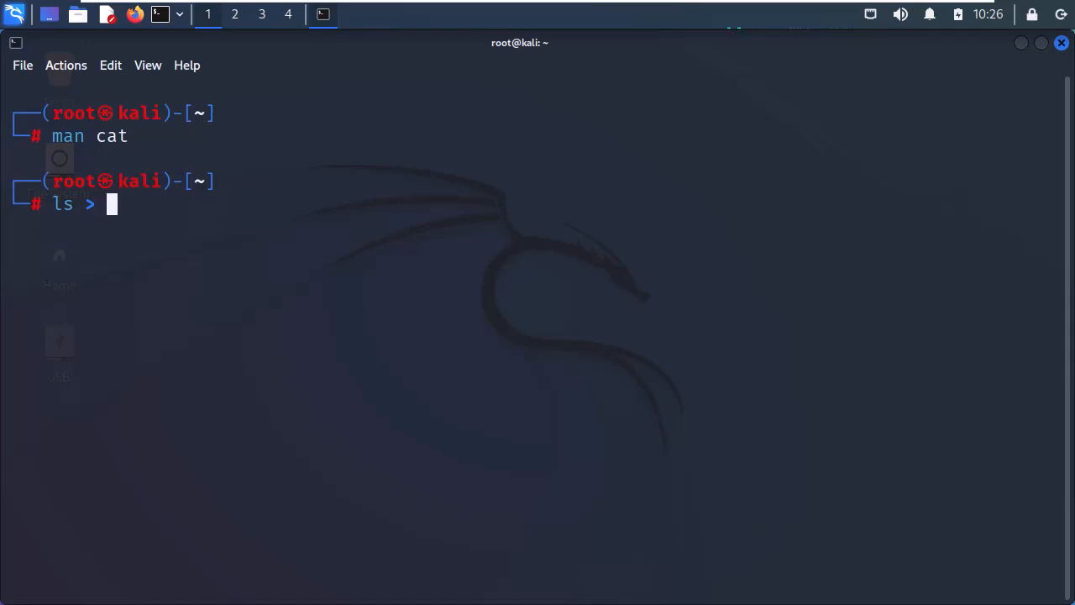
pyautogui.write('ls_')
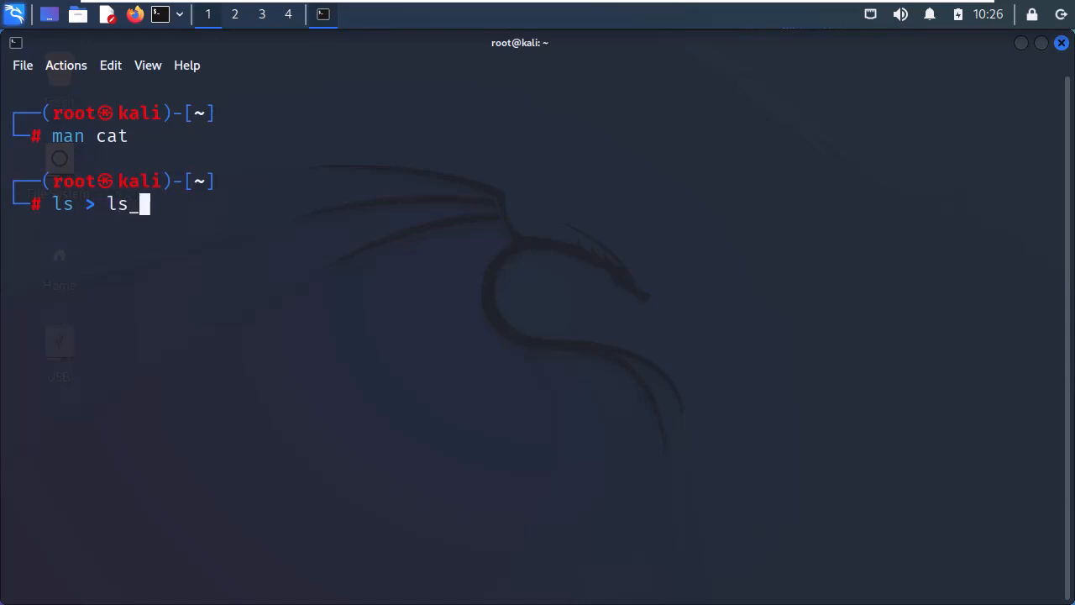
pyautogui.write('con')
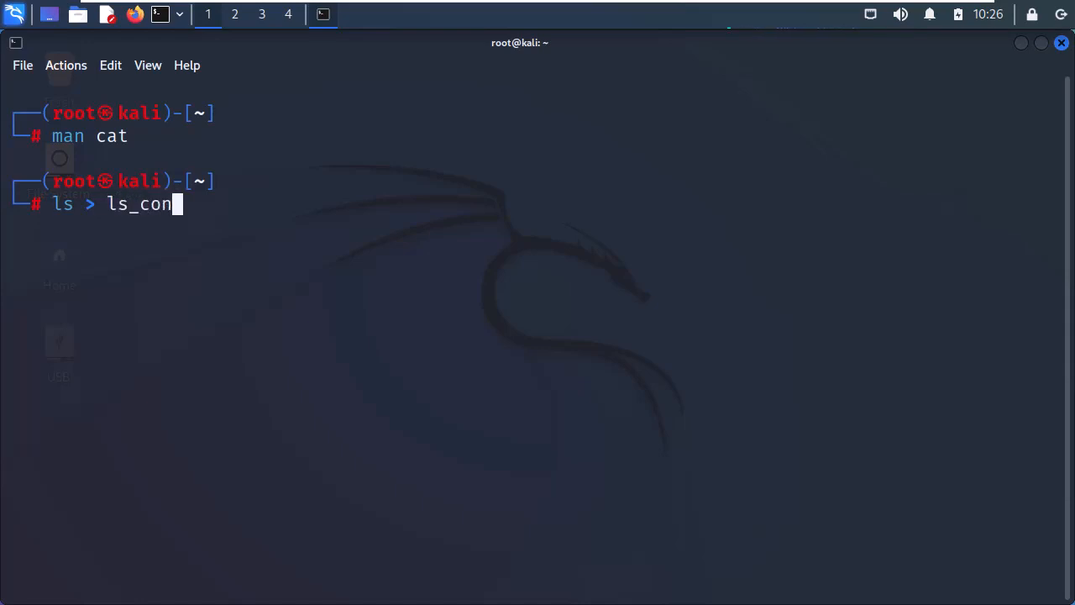
pyautogui.write('tents')
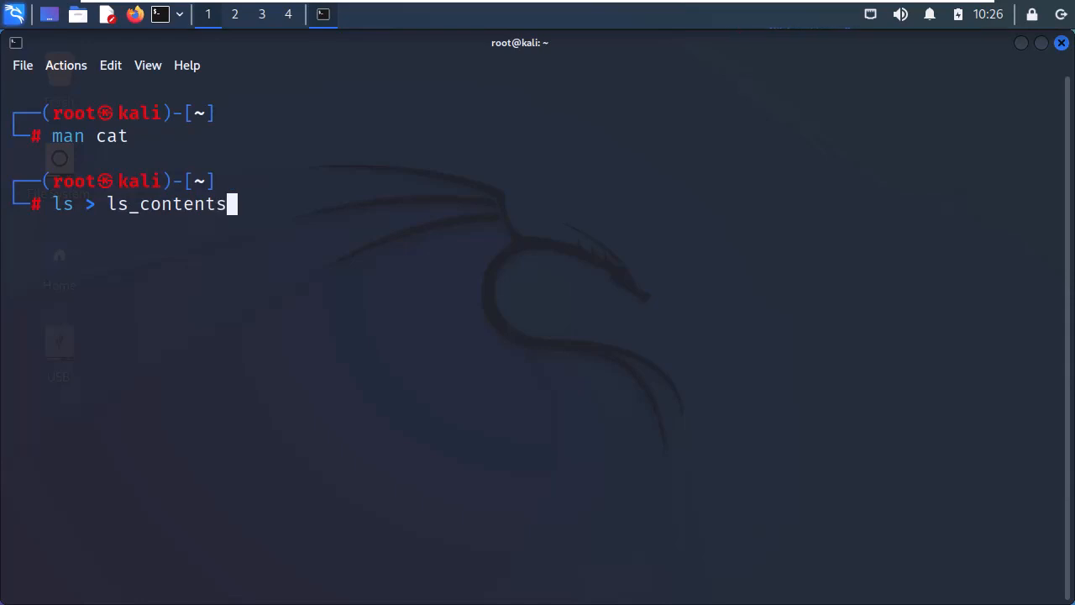
pyautogui.write('.txt')
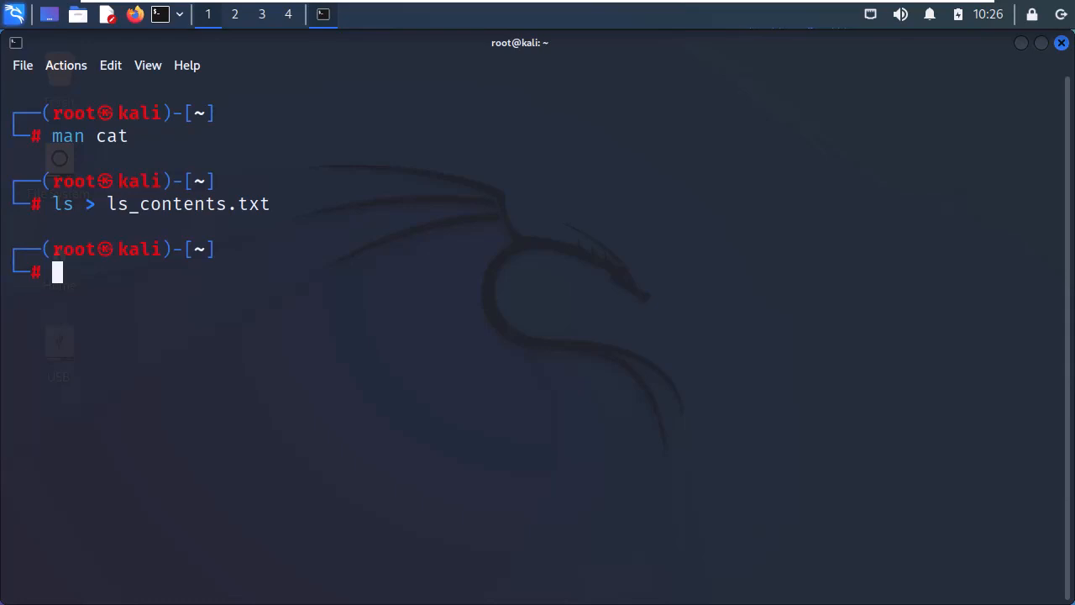
pyautogui.write('cat --help')
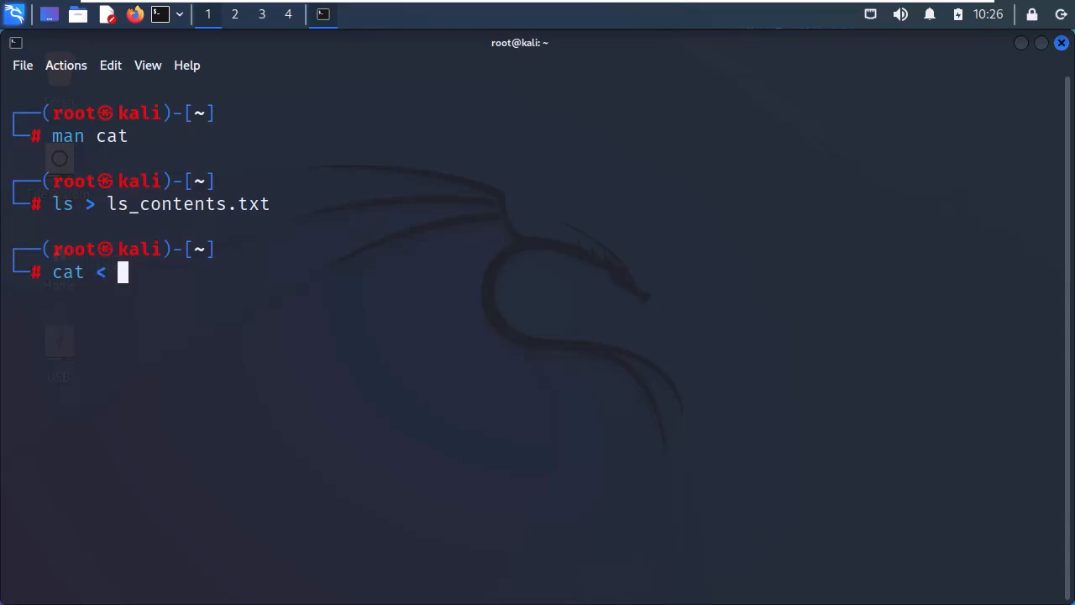
pyautogui.write('ls_co')
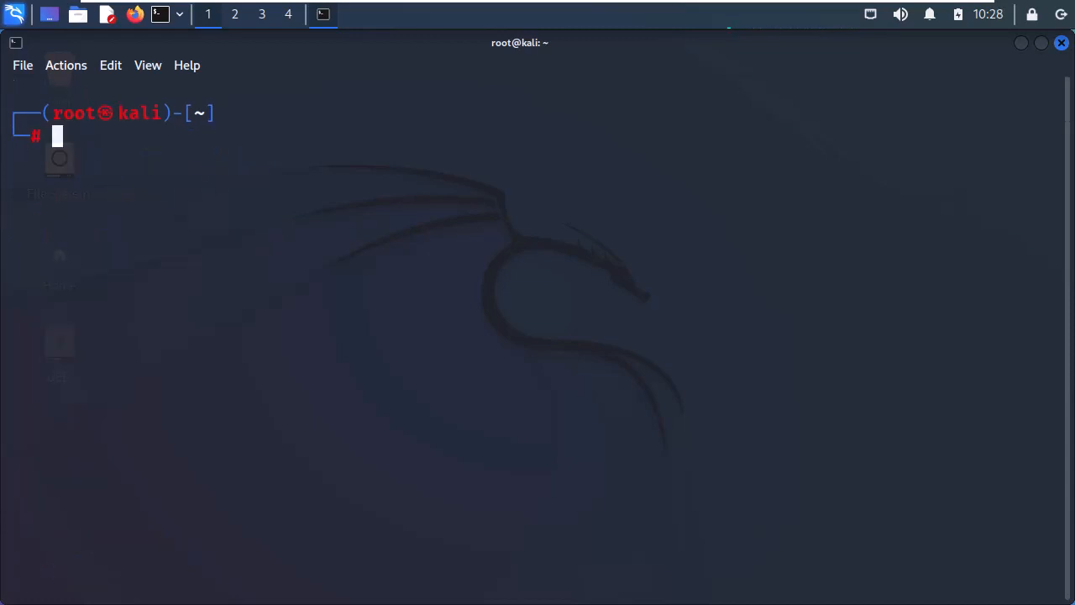
# Pipe cat < ls_contents.txt through grep test and sort to print test1.txt and test.txt.
pyautogui.write('cat < ls_contents.txt')
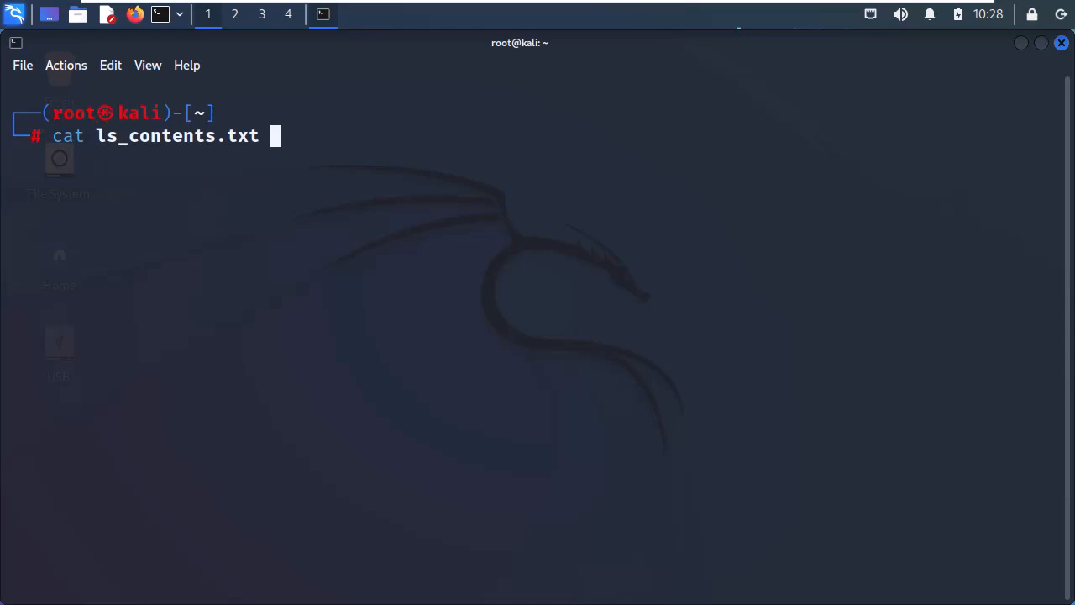
pyautogui.write('|gre')
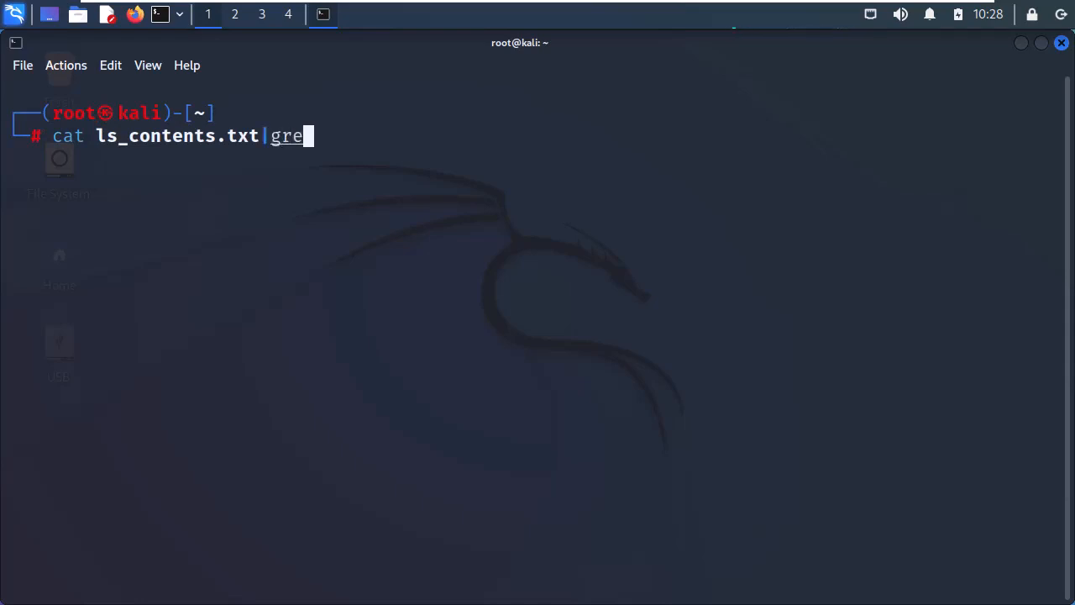
pyautogui.write('p test')
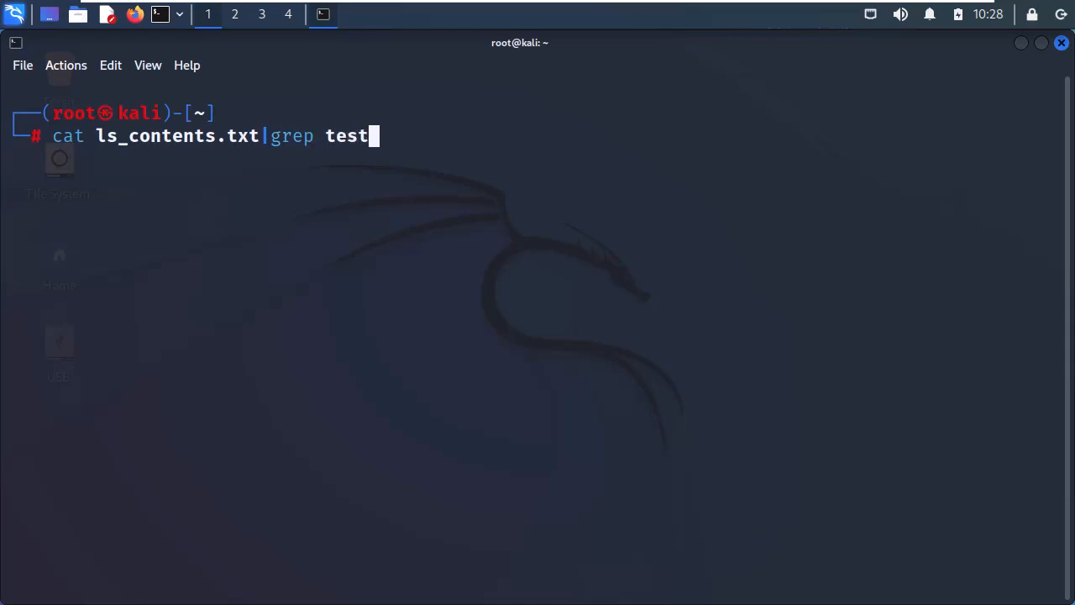
pyautogui.write('|sort')
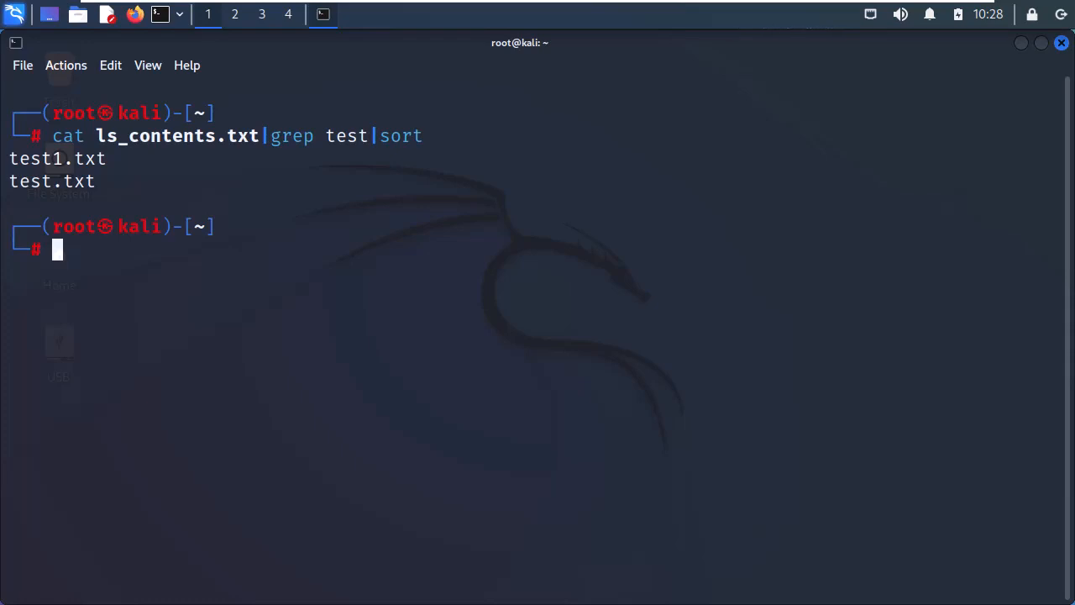
pyautogui.press('ctrl+shift+c')
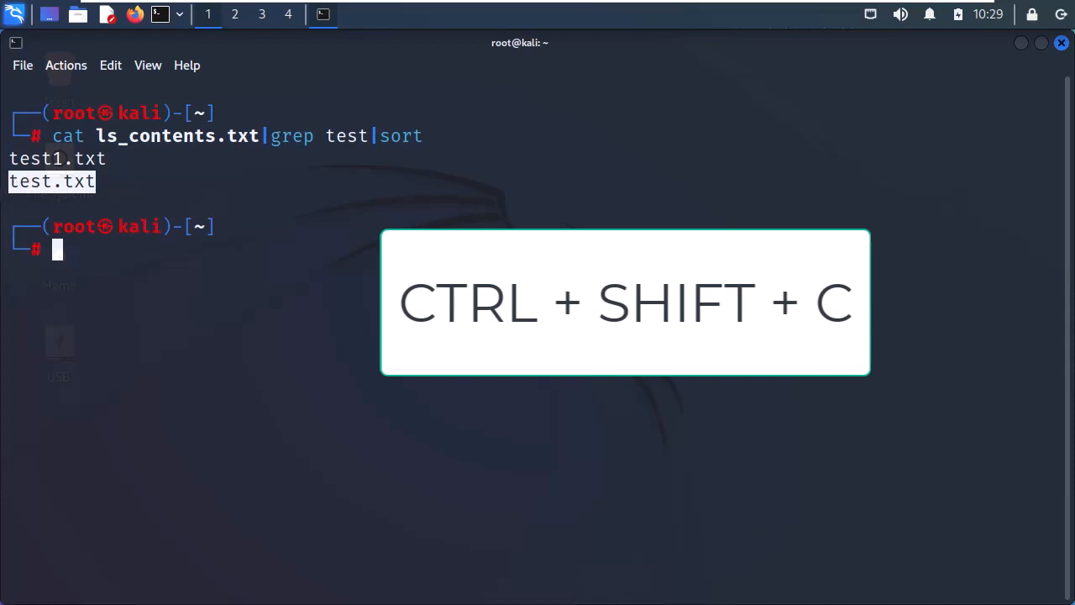
# Copy test.txt with Ctrl+Shift+C, paste it after cat with Ctrl+Shift+V to show 'test'.
pyautogui.press('ctrl+shift+c')
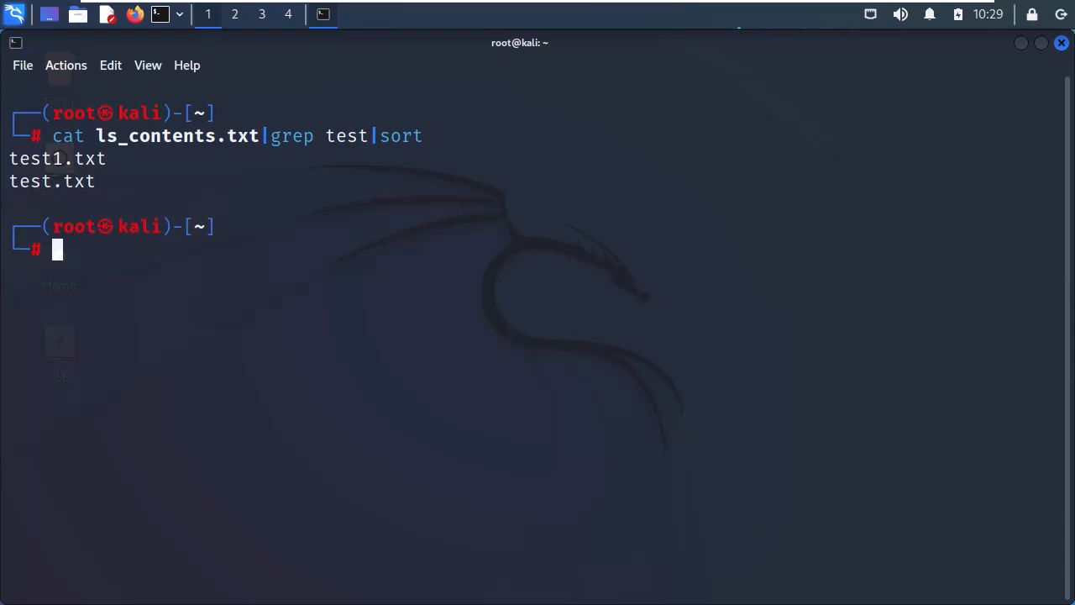
pyautogui.write('cat test.txt')
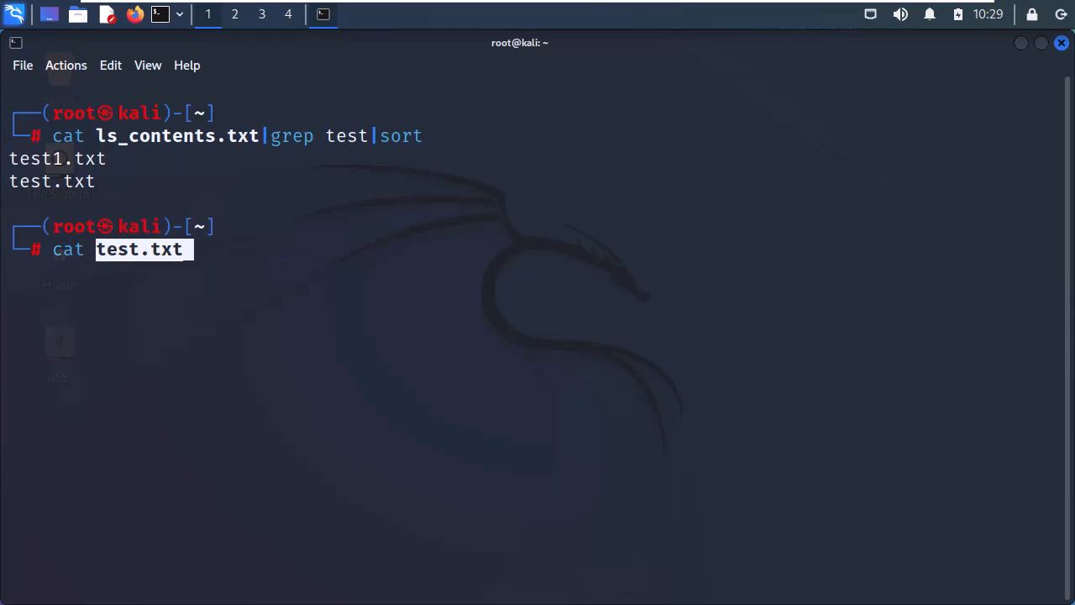
pyautogui.press('ctrl+shift+v')
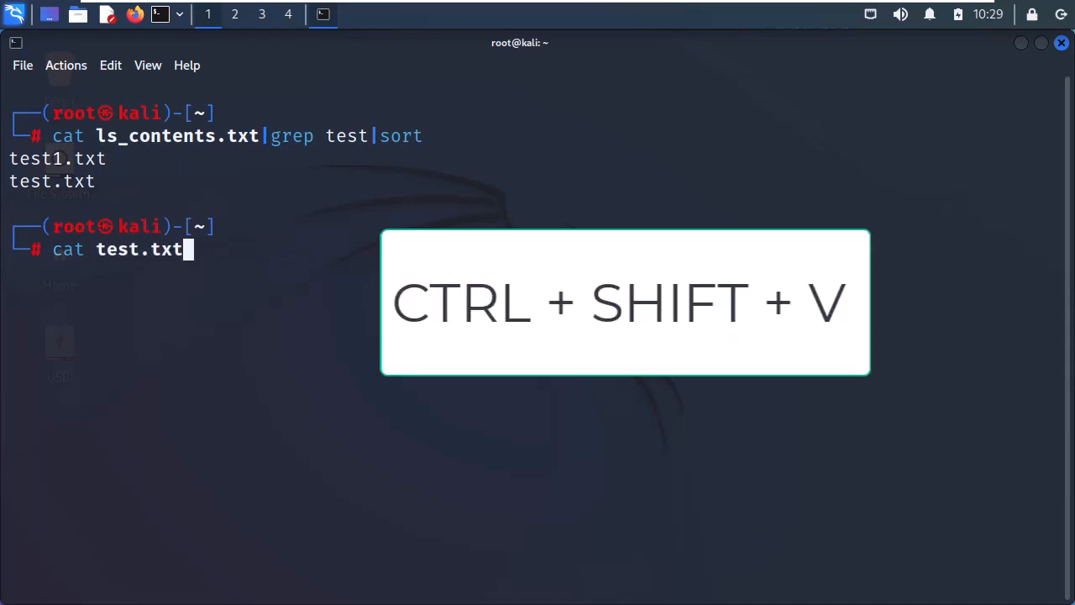
pyautogui.press('ctrl+shift+v')
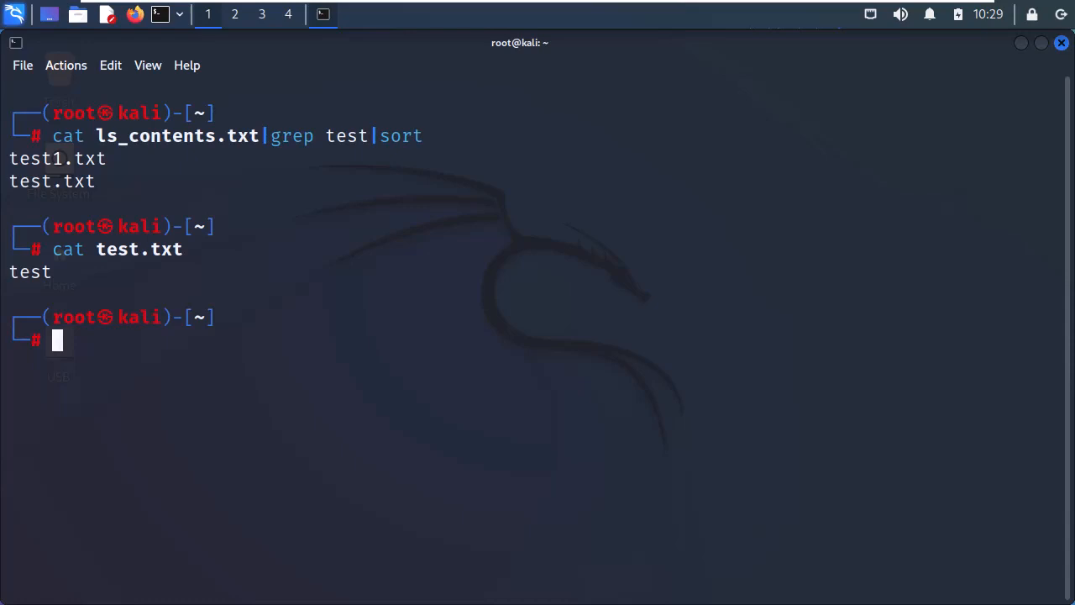
pyautogui.write('echo test1 > test1.txt')
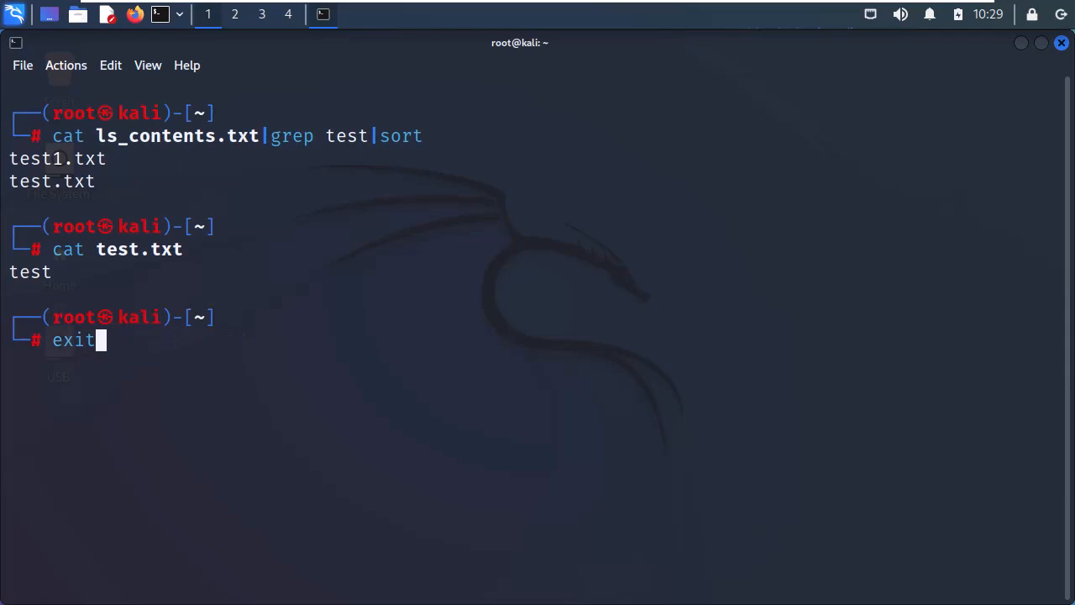
# End the root session with Ctrl+D and start typing exit at the kali user prompt.
pyautogui.press('ctrl+d')
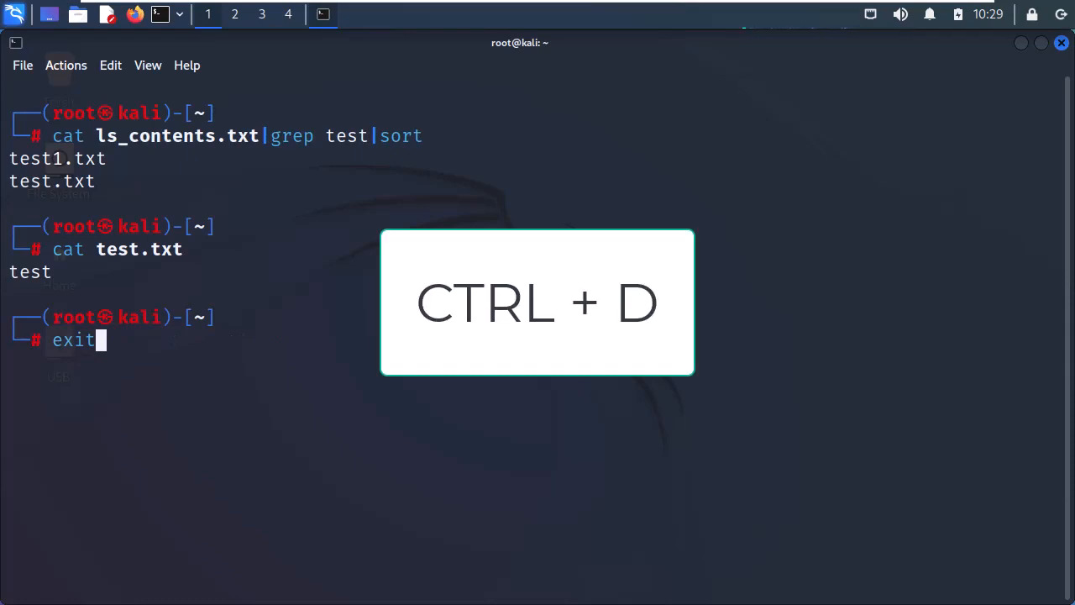
pyautogui.press('ctrl+d')
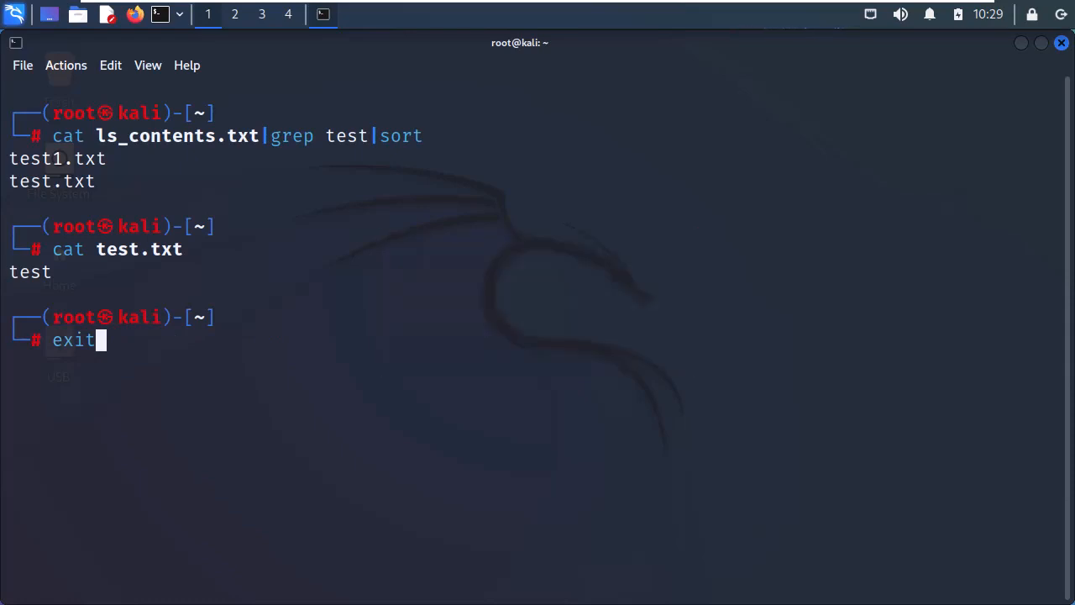
pyautogui.press('Return')
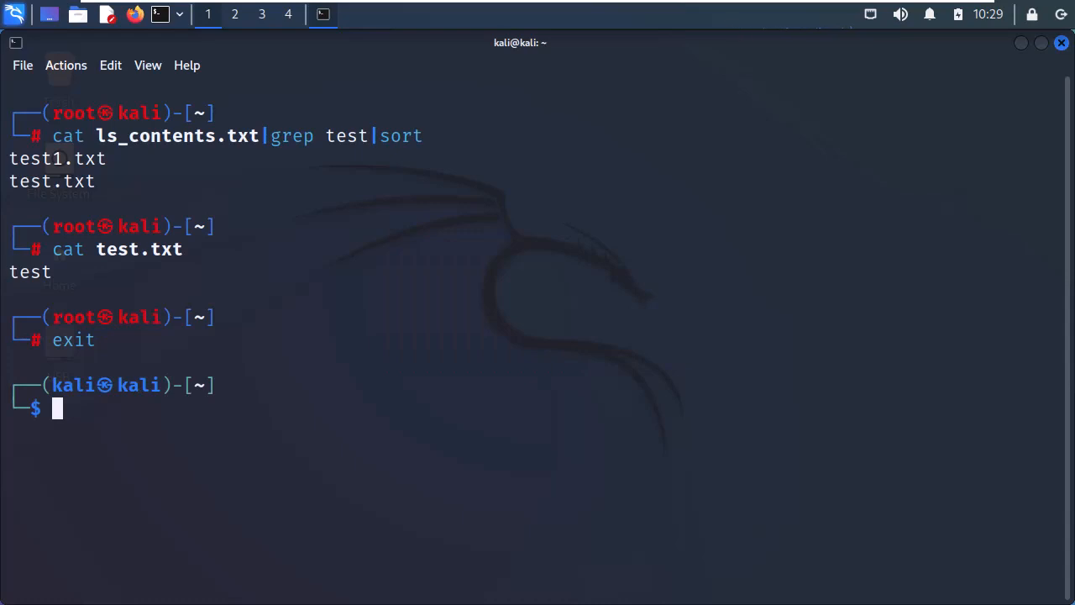
pyautogui.write('exit')
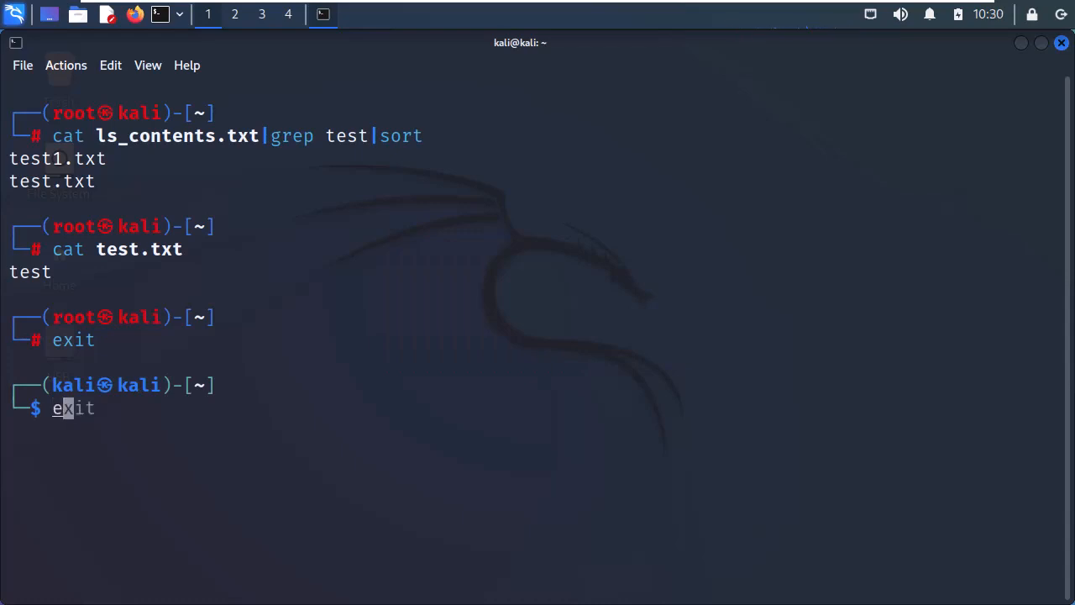